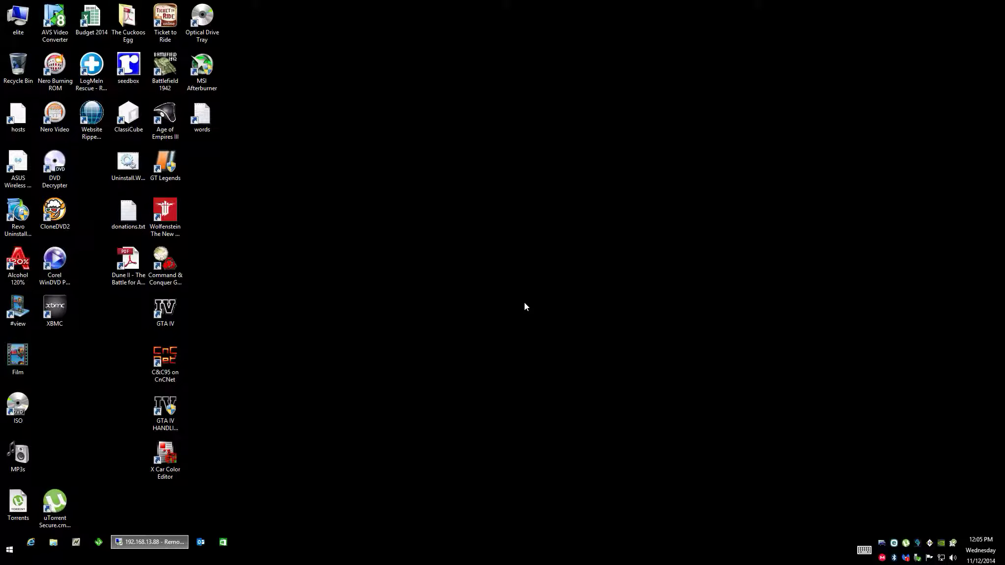
{"action": "mouse_move", "coordinate": [458, 345]}
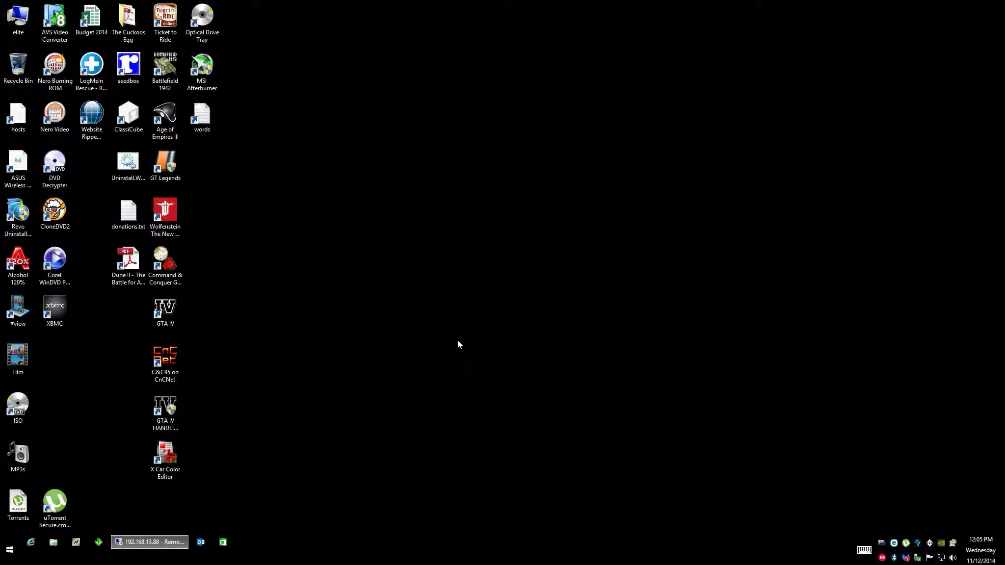
{"action": "mouse_move", "coordinate": [454, 350]}
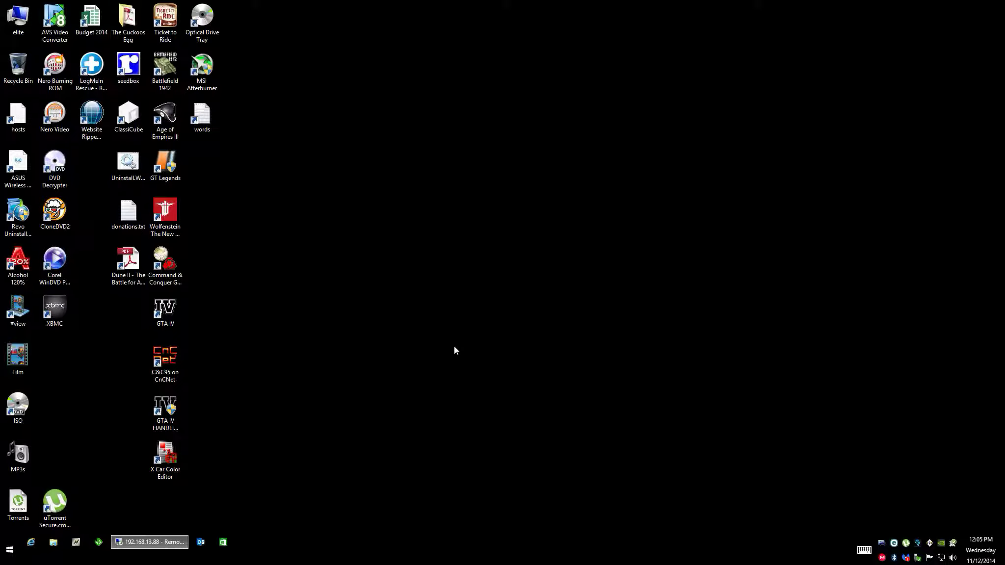
{"action": "mouse_move", "coordinate": [16, 46]}
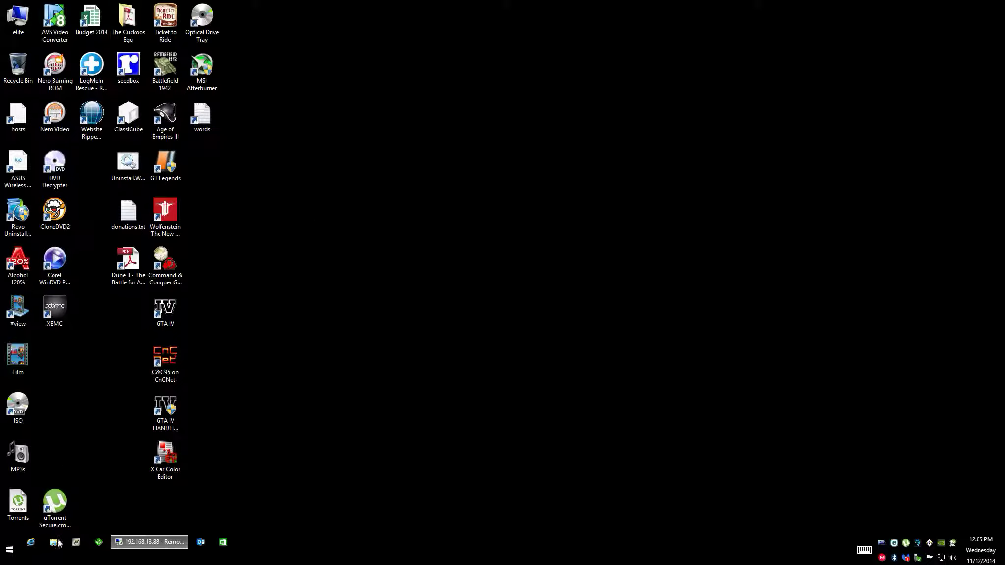
{"action": "mouse_move", "coordinate": [55, 545]}
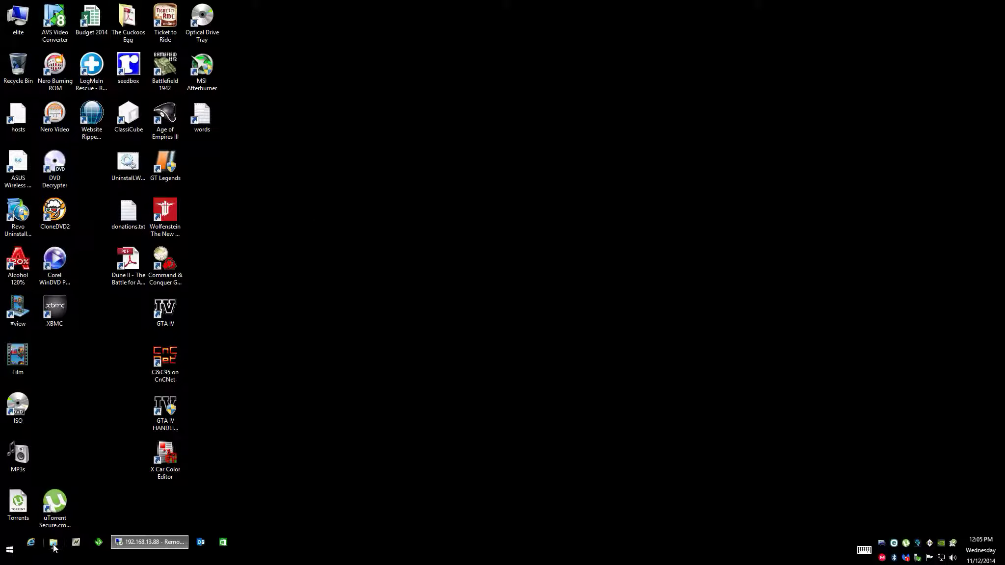
Step: Show the context menu of the Win8.1 (C:) drive from the list of drives
{"action": "left_click", "coordinate": [54, 542]}
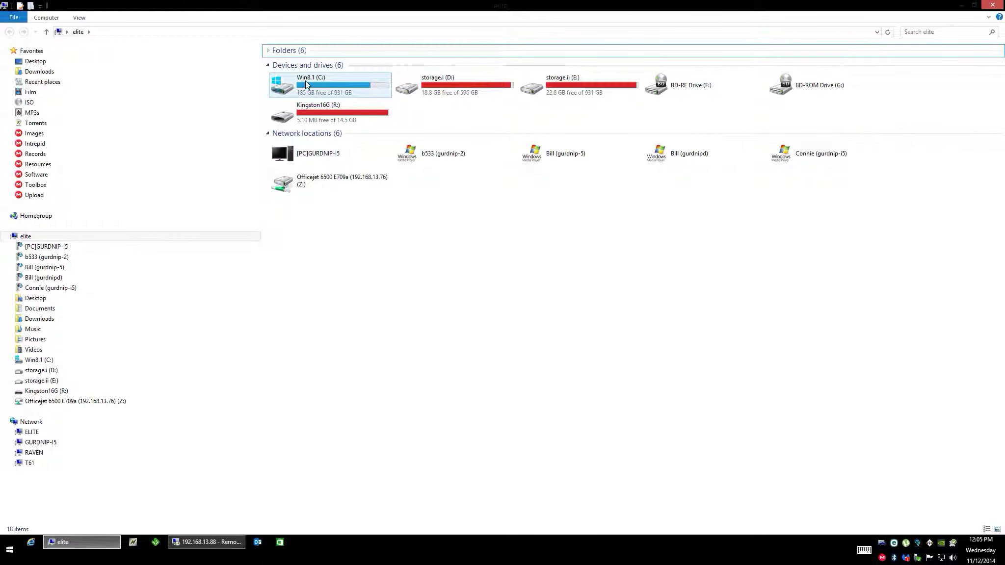
{"action": "right_click", "coordinate": [305, 84]}
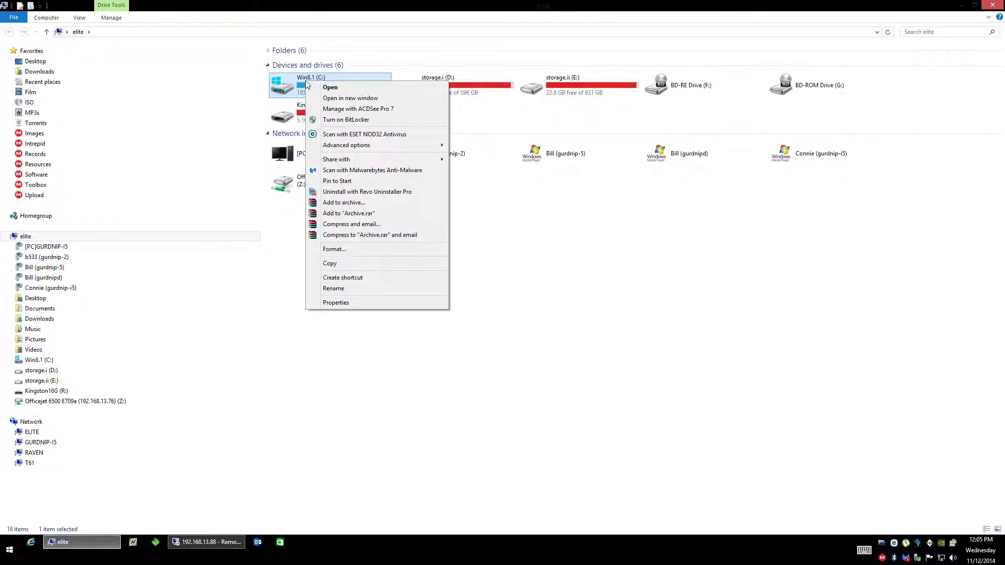
{"action": "mouse_move", "coordinate": [328, 87]}
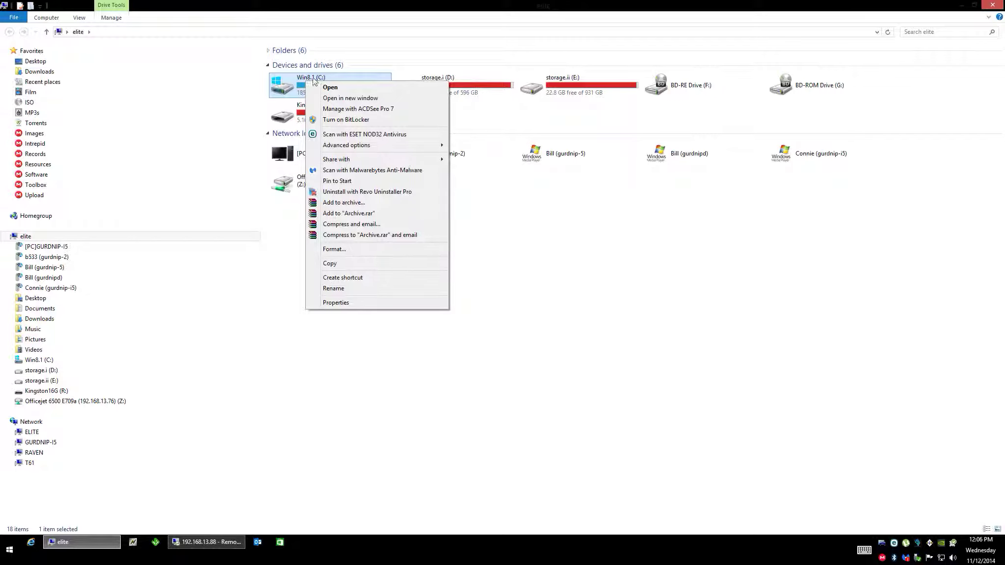
{"action": "mouse_move", "coordinate": [336, 303]}
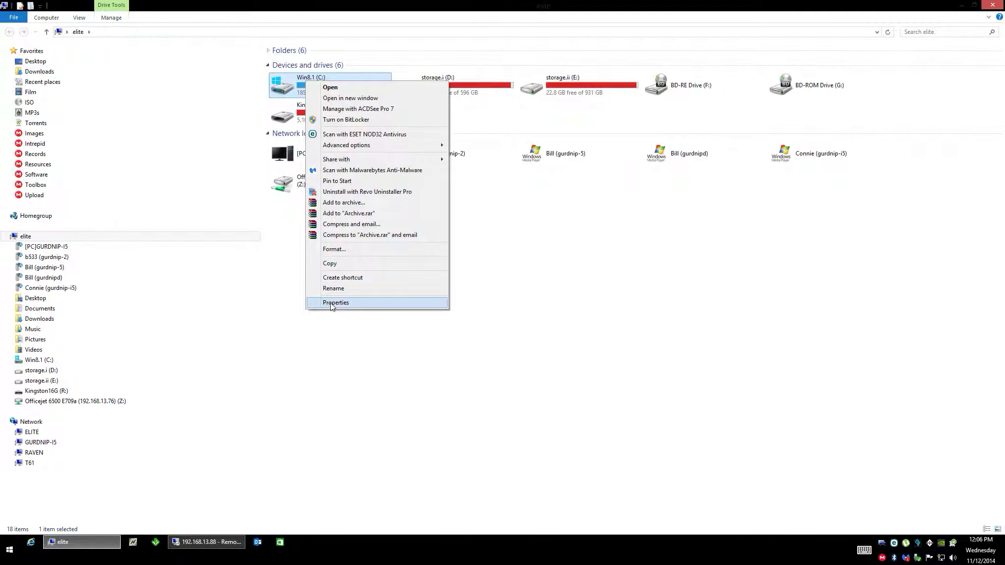
Step: In Win8.1 (C:) Properties, toggle content indexing on then off and confirm with OK
{"action": "left_click", "coordinate": [336, 302]}
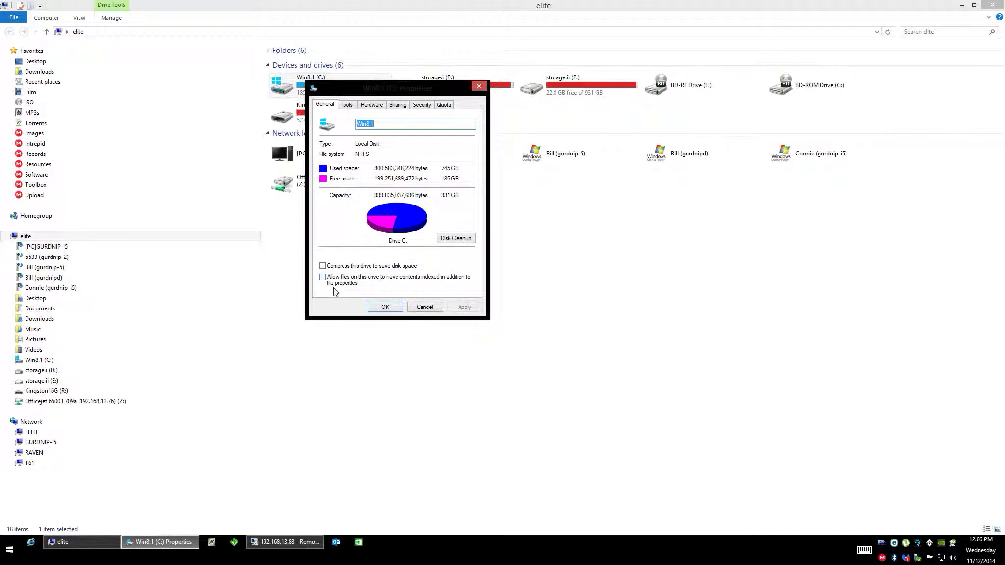
{"action": "left_click", "coordinate": [323, 277]}
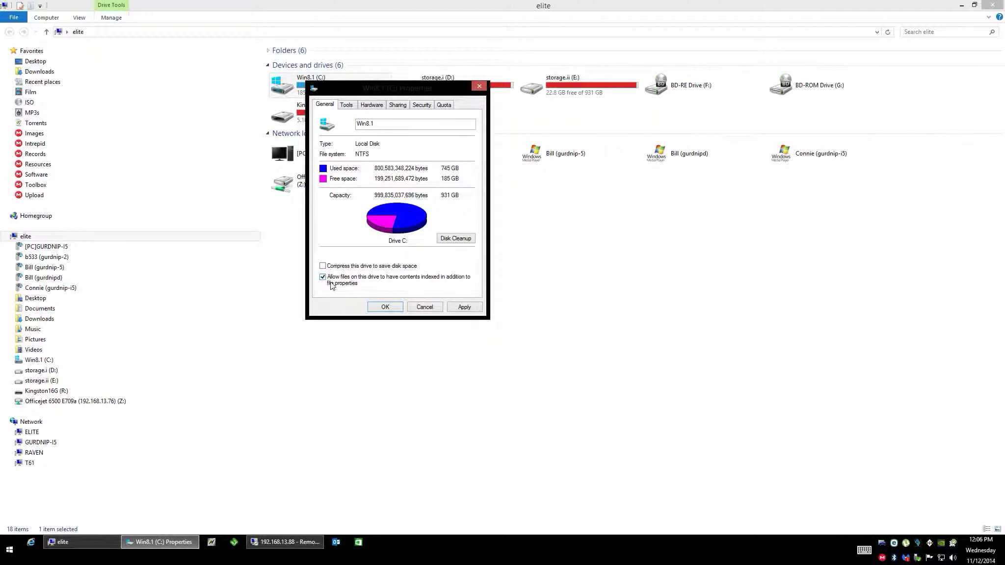
{"action": "mouse_move", "coordinate": [399, 294]}
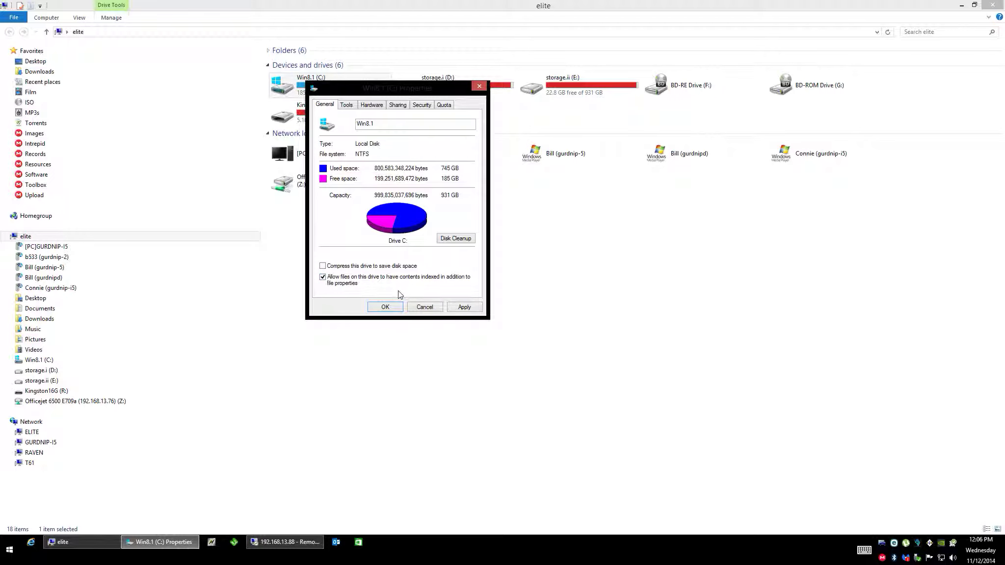
{"action": "mouse_move", "coordinate": [418, 296]}
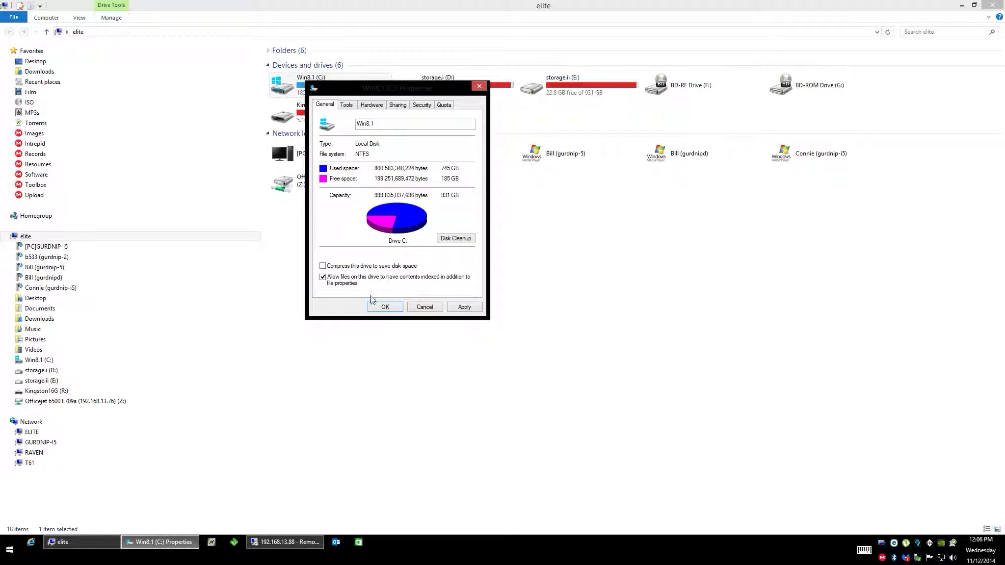
{"action": "left_click", "coordinate": [323, 275]}
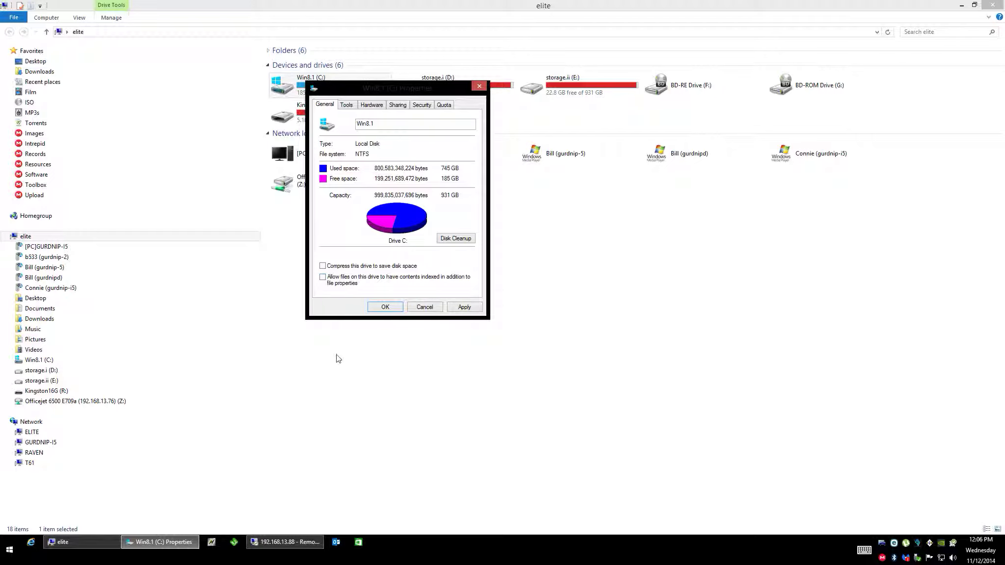
{"action": "mouse_move", "coordinate": [384, 241]}
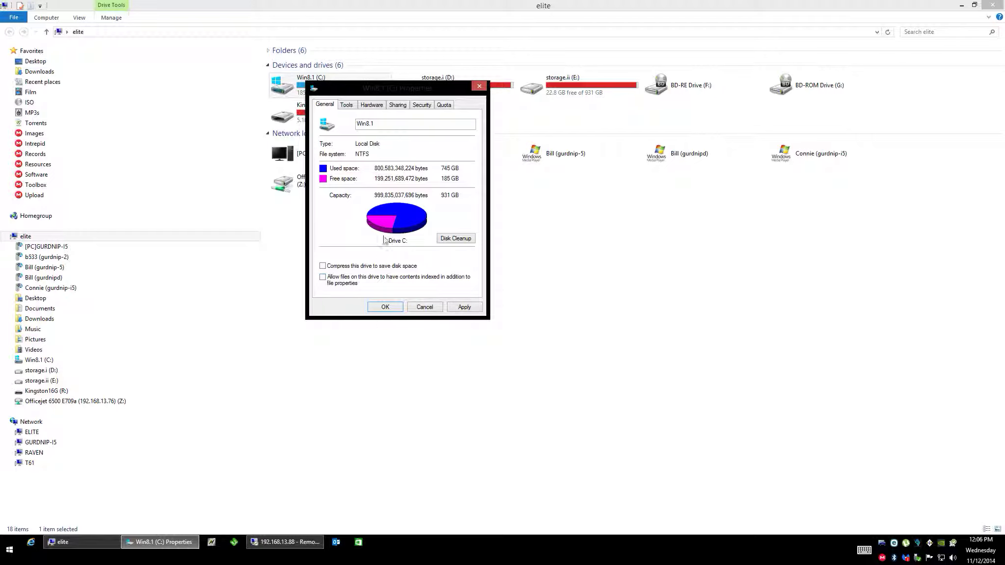
{"action": "mouse_move", "coordinate": [361, 197]}
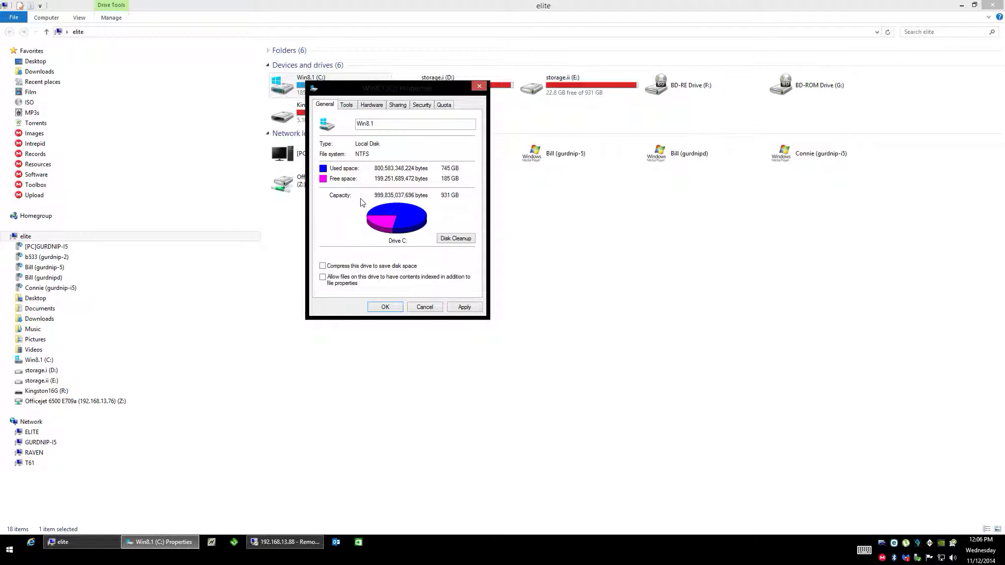
{"action": "mouse_move", "coordinate": [367, 178]}
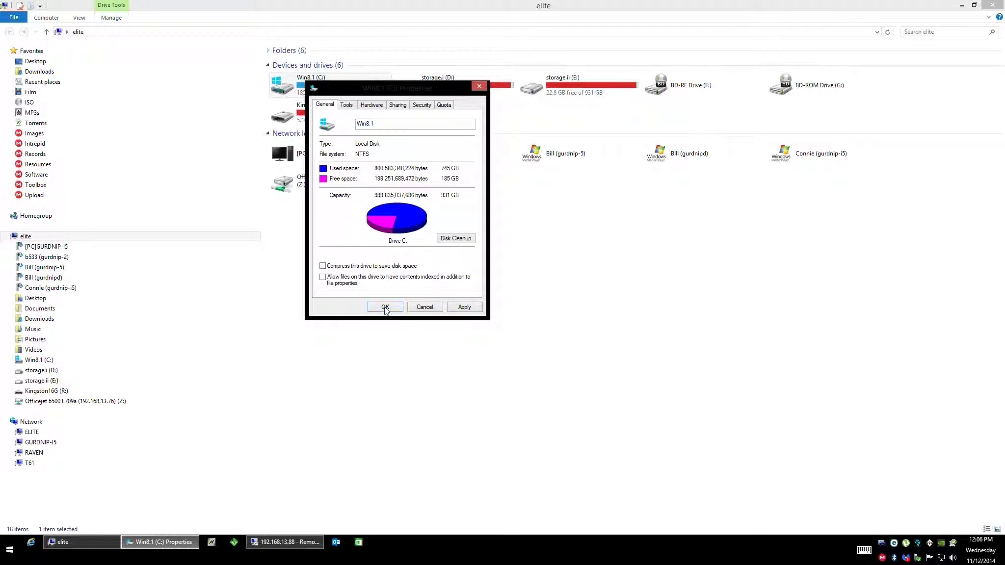
{"action": "left_click", "coordinate": [385, 307]}
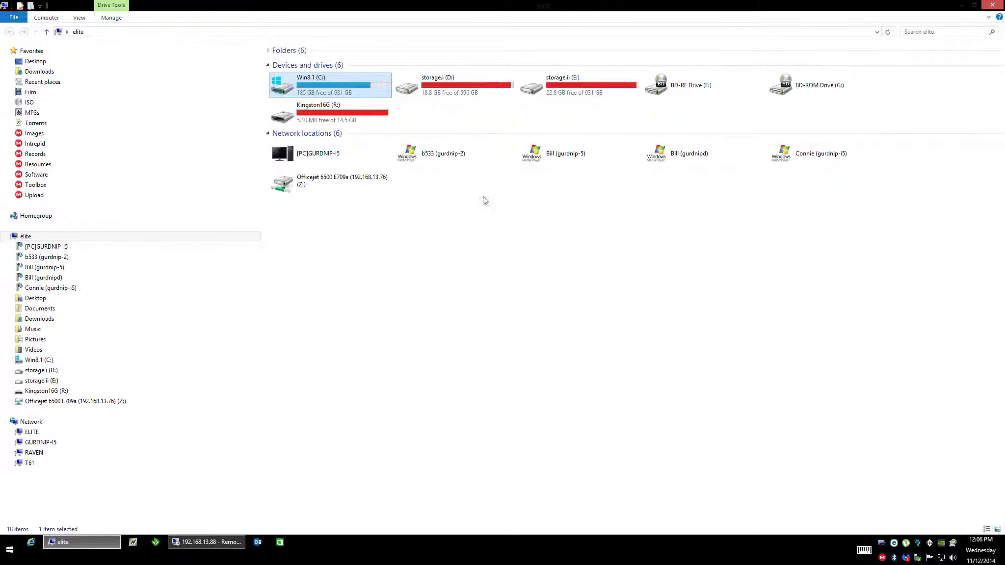
{"action": "mouse_move", "coordinate": [482, 377]}
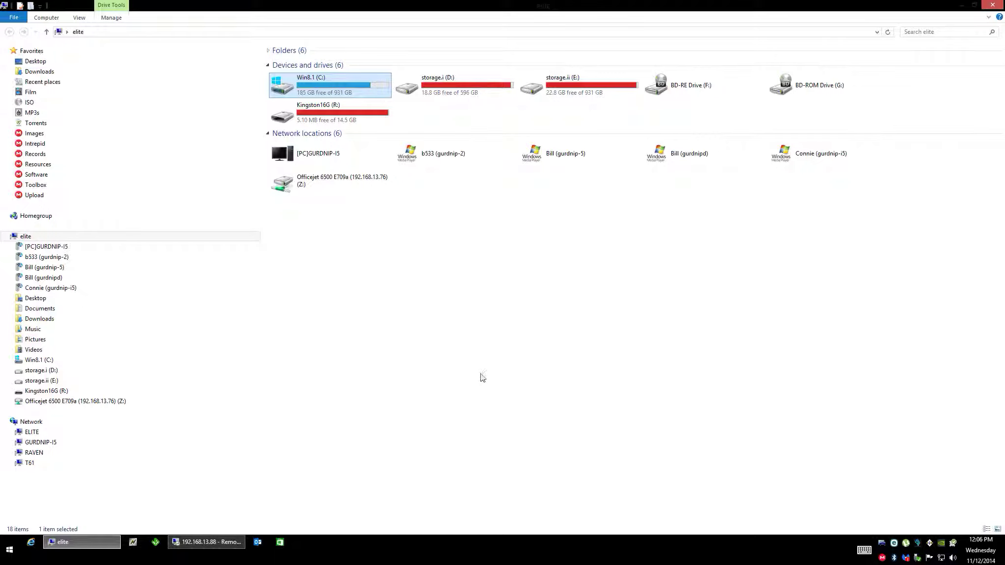
{"action": "mouse_move", "coordinate": [486, 388]}
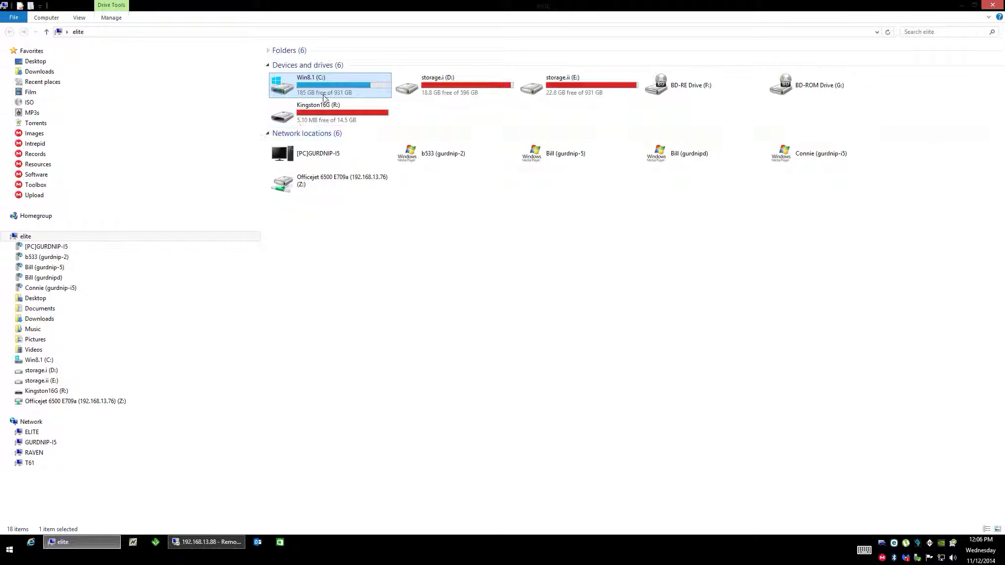
{"action": "mouse_move", "coordinate": [444, 85]}
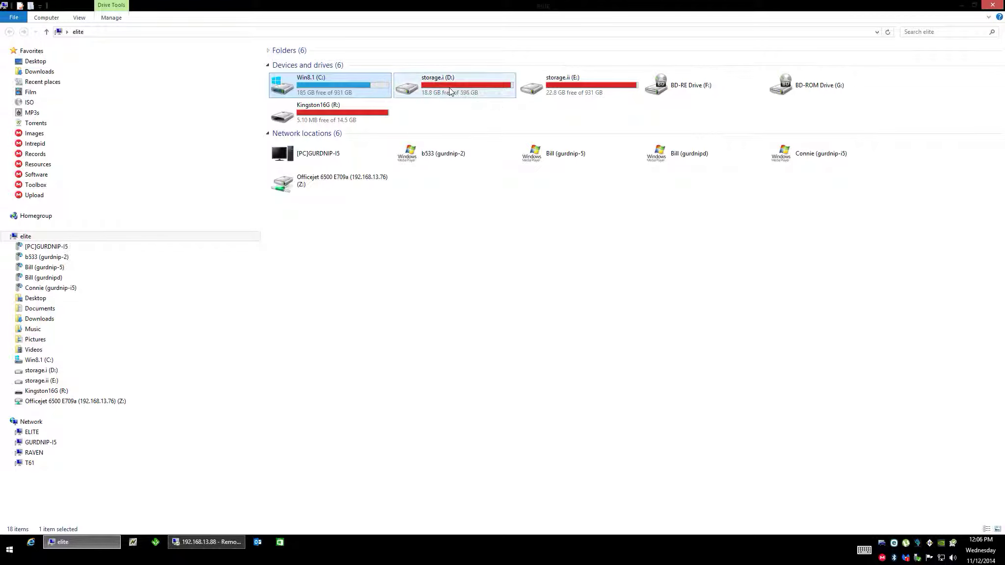
Step: In storage.i (D:) Properties, turn off 'Allow files on this drive to have contents indexed'
{"action": "right_click", "coordinate": [449, 85]}
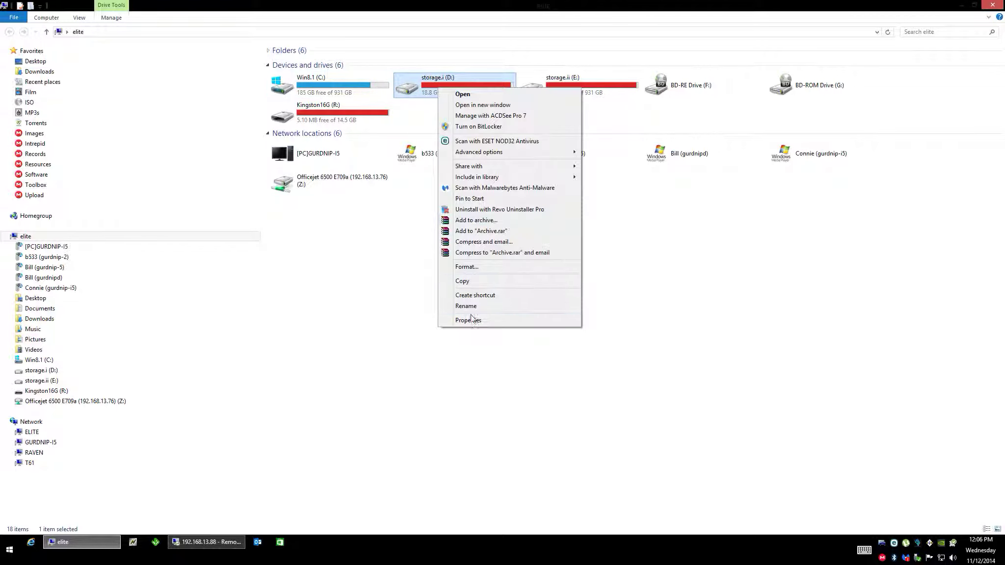
{"action": "left_click", "coordinate": [468, 320]}
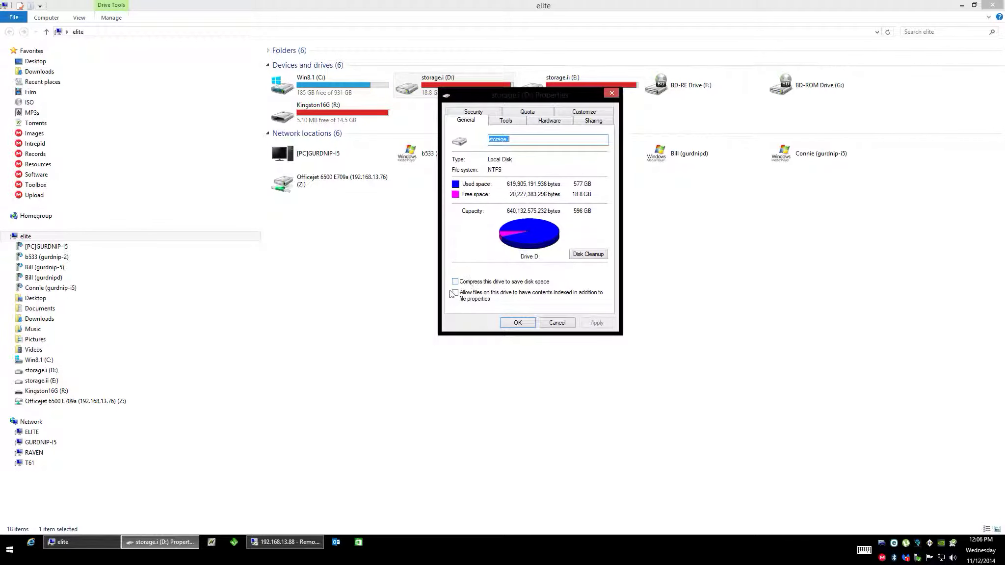
{"action": "mouse_move", "coordinate": [468, 302]}
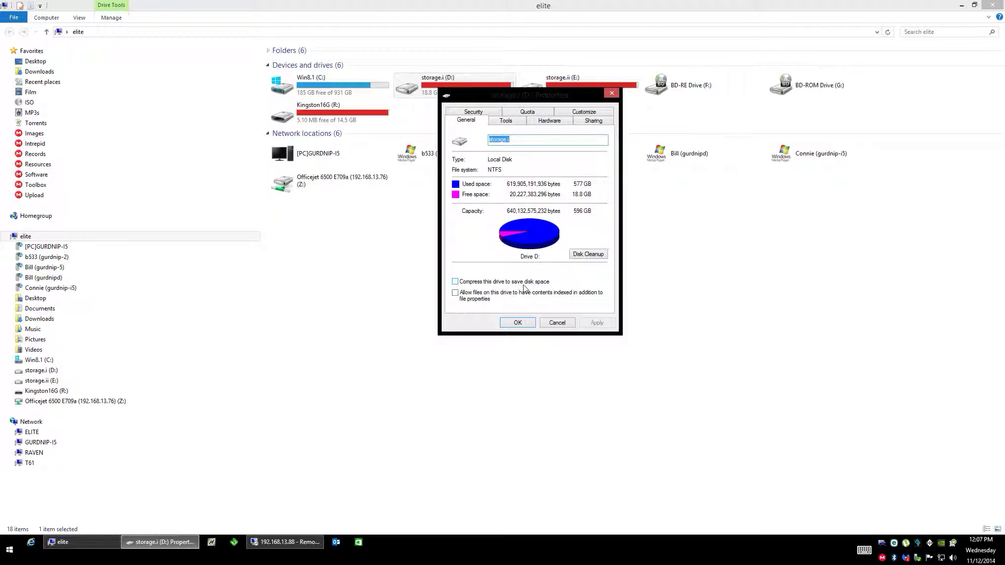
{"action": "mouse_move", "coordinate": [512, 274]}
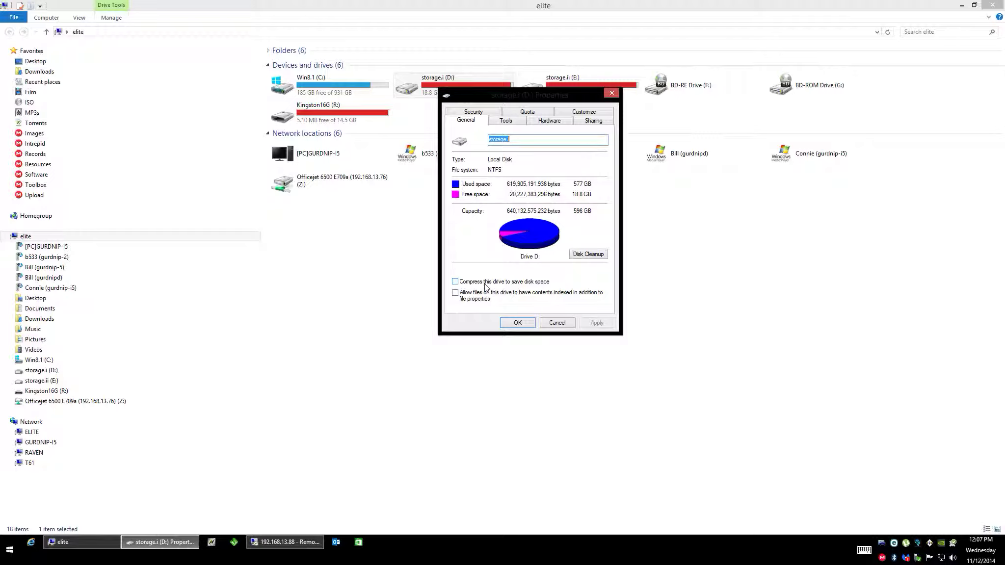
{"action": "mouse_move", "coordinate": [486, 287]}
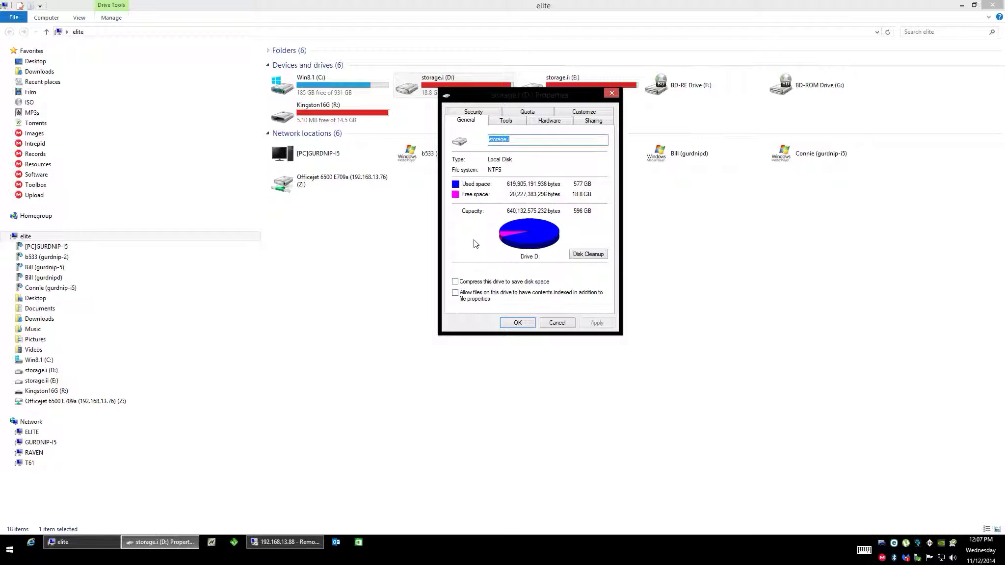
{"action": "mouse_move", "coordinate": [485, 263]}
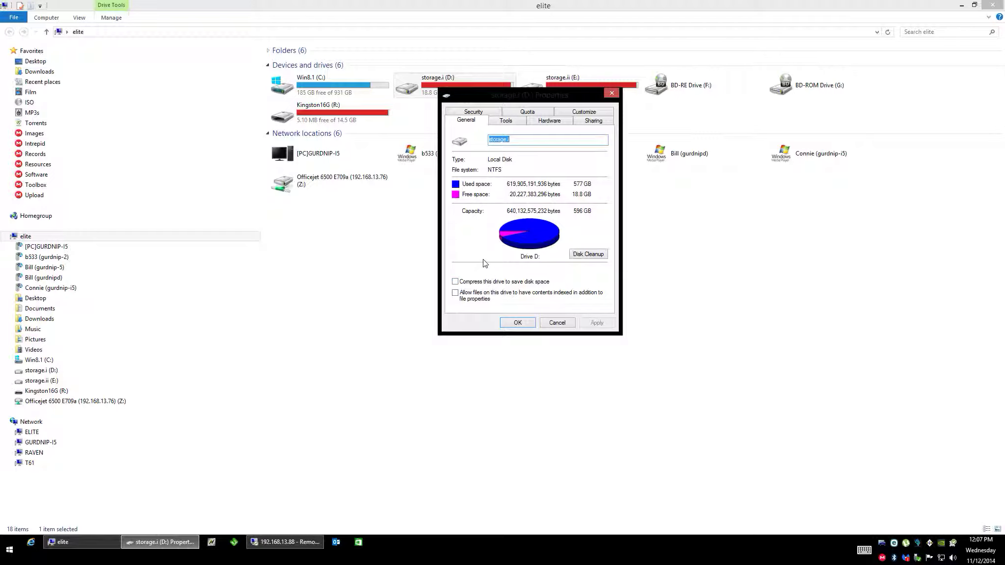
{"action": "mouse_move", "coordinate": [483, 263]}
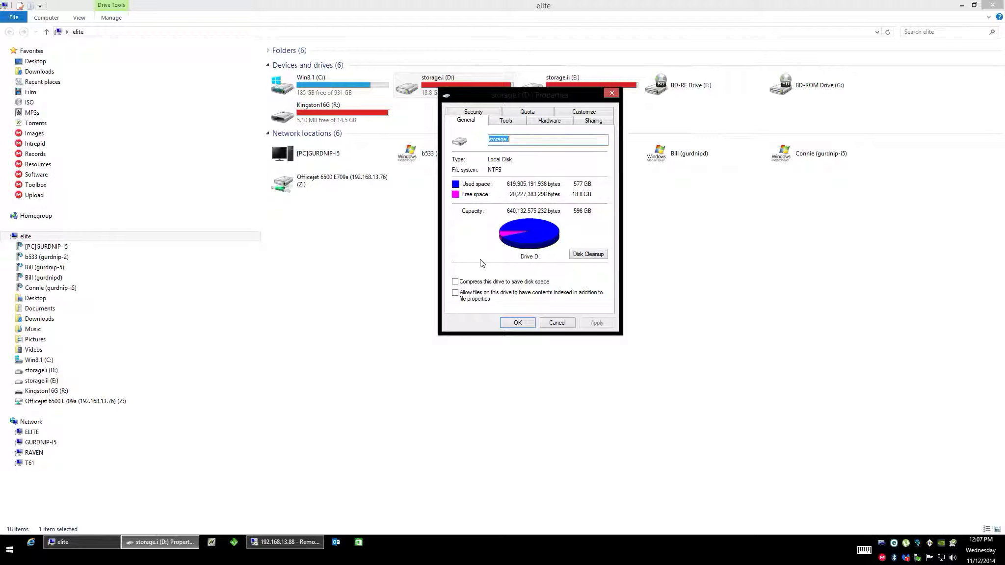
{"action": "mouse_move", "coordinate": [471, 250]}
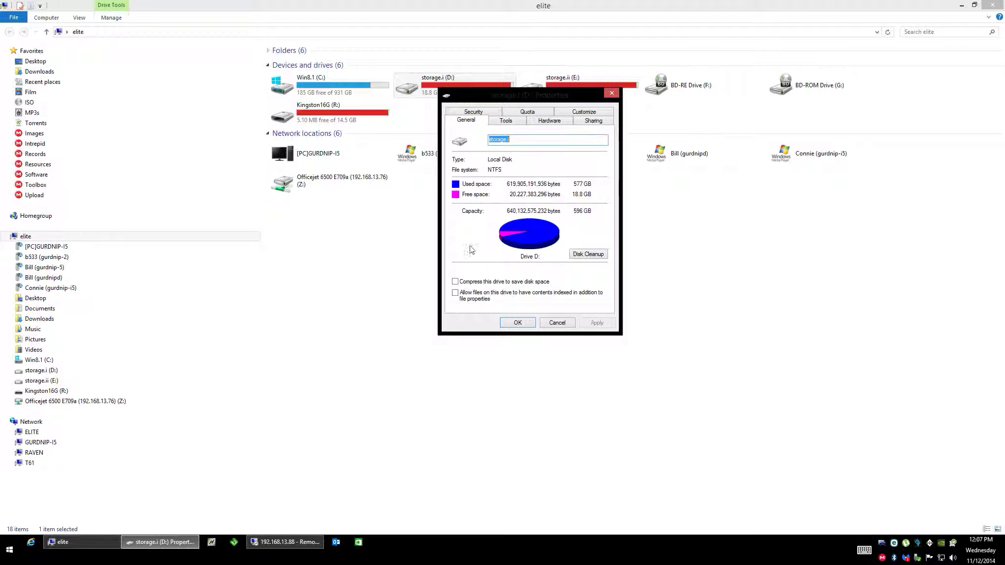
{"action": "mouse_move", "coordinate": [466, 263]}
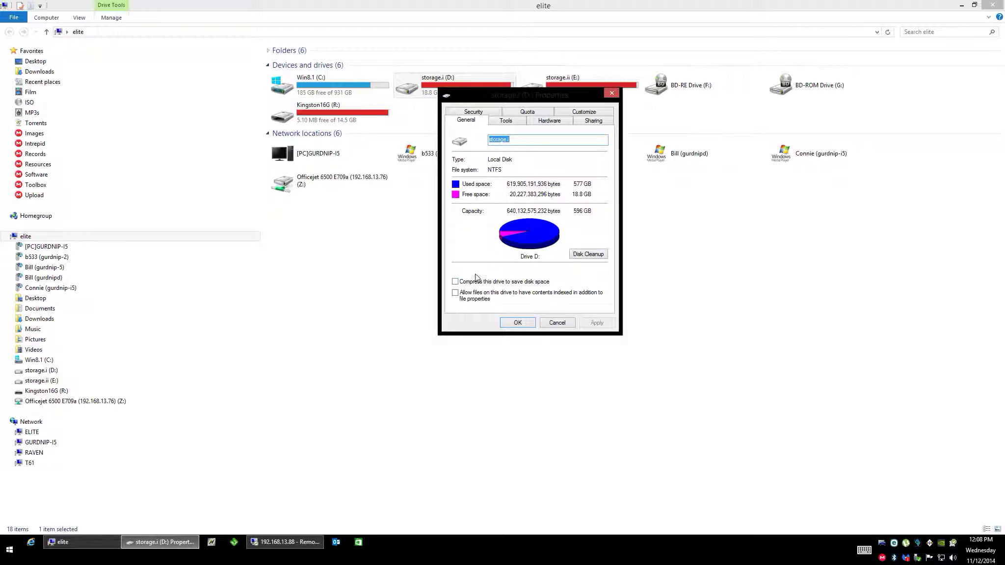
{"action": "left_click", "coordinate": [329, 85]}
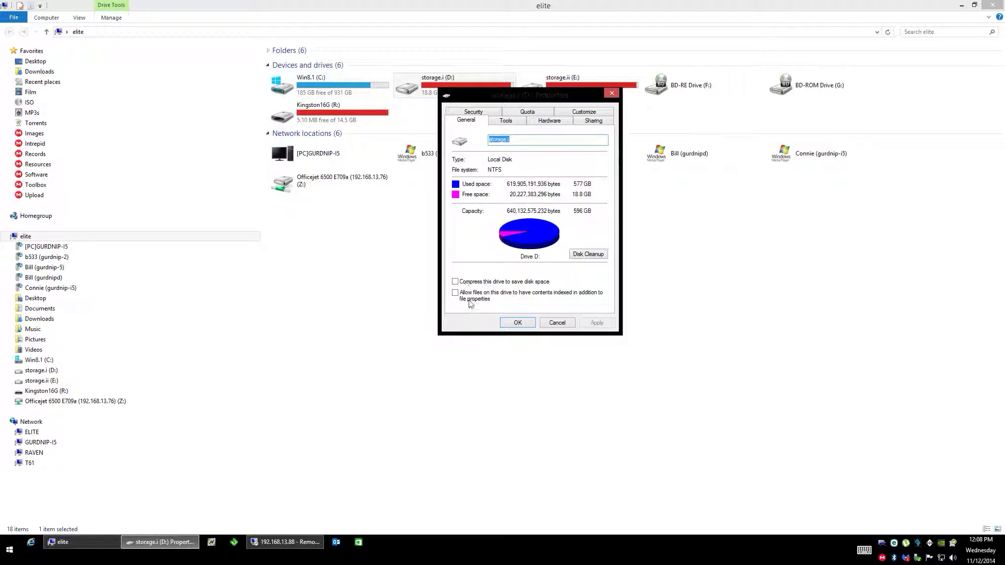
{"action": "mouse_move", "coordinate": [503, 338]}
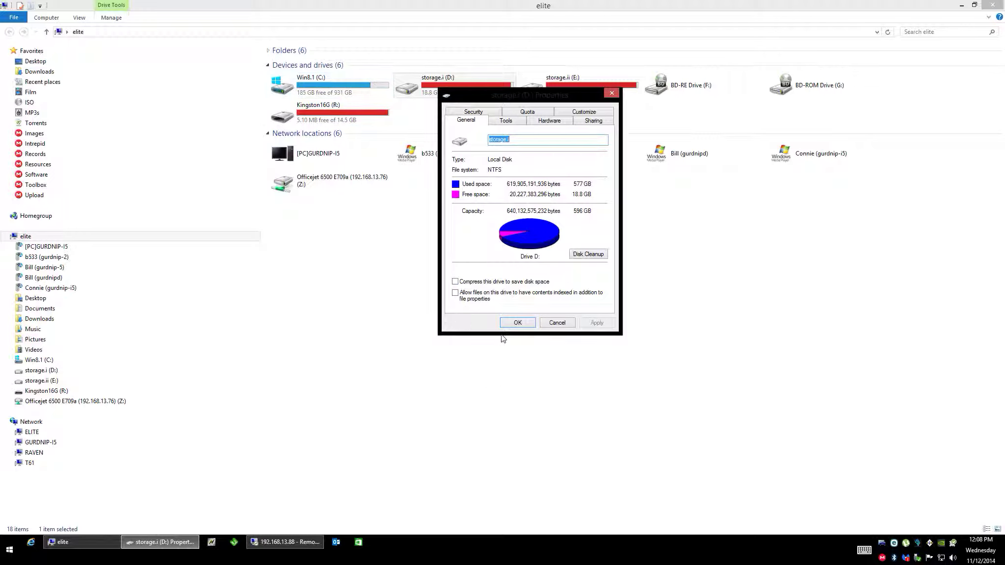
{"action": "mouse_move", "coordinate": [493, 288]}
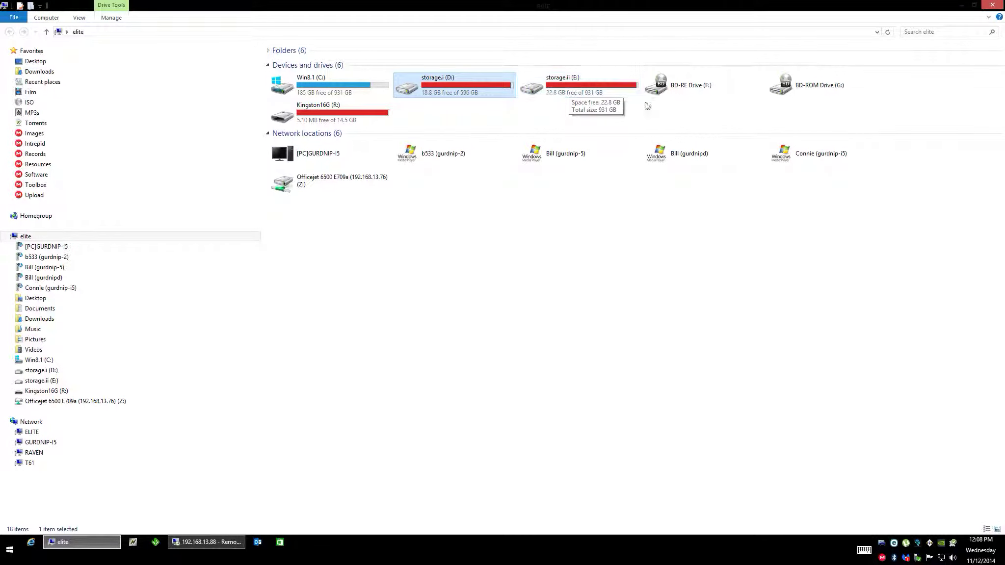
{"action": "mouse_move", "coordinate": [682, 92]}
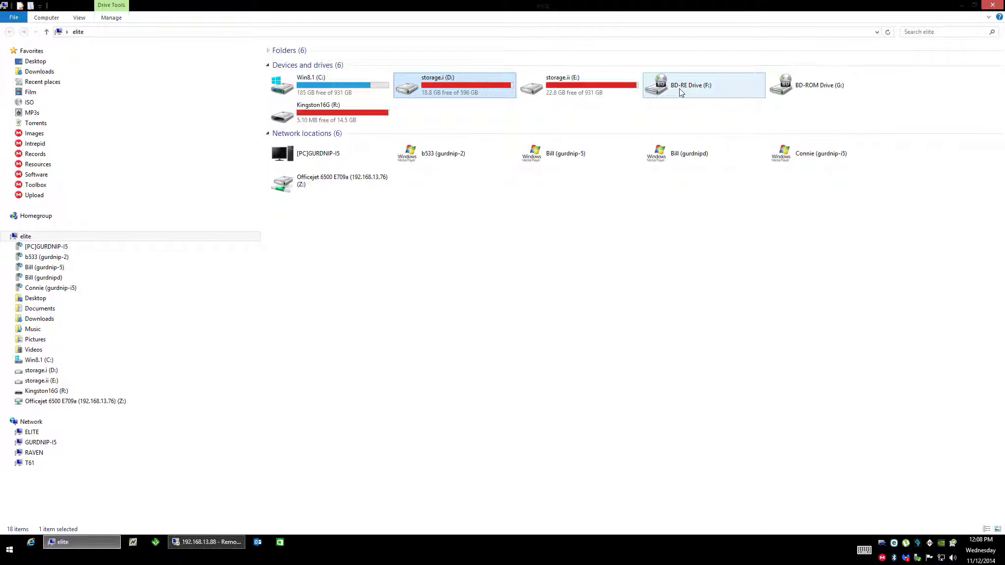
{"action": "mouse_move", "coordinate": [686, 97]}
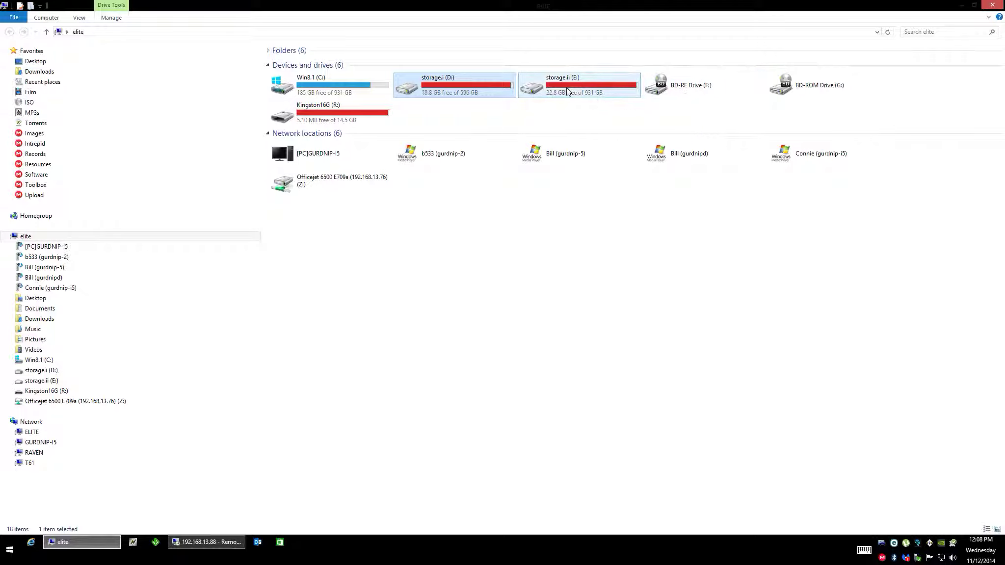
{"action": "right_click", "coordinate": [567, 91]}
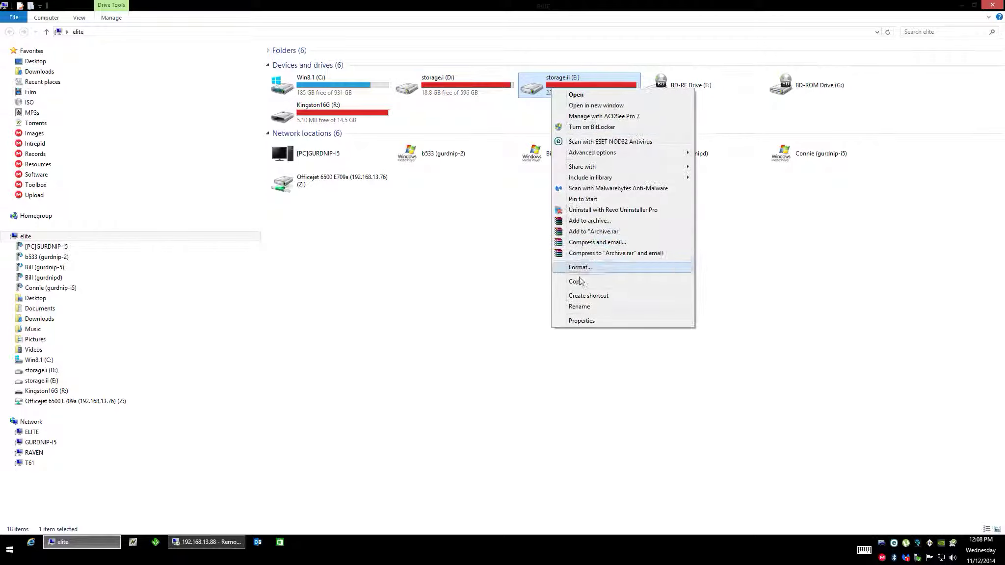
{"action": "left_click", "coordinate": [581, 321]}
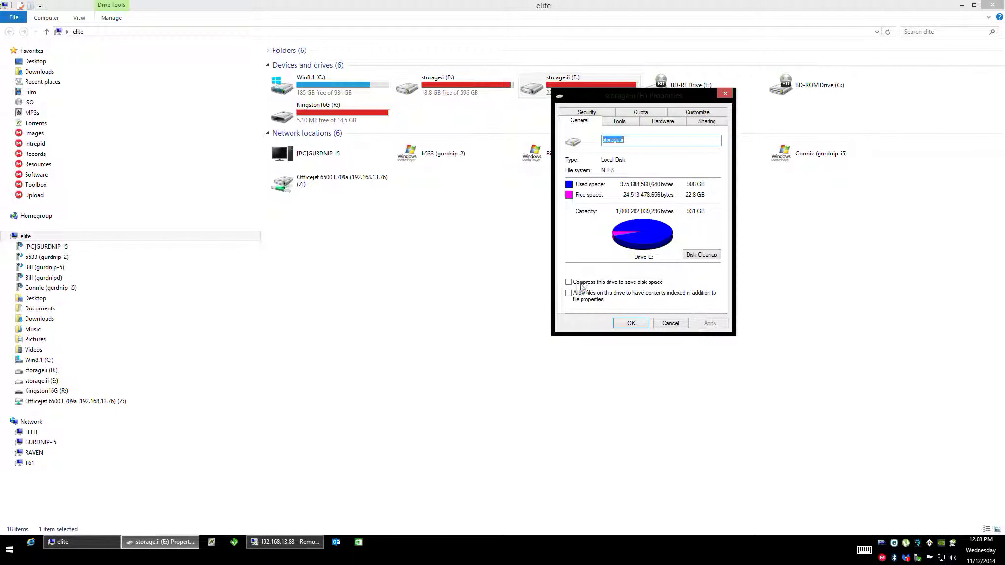
{"action": "mouse_move", "coordinate": [653, 322]}
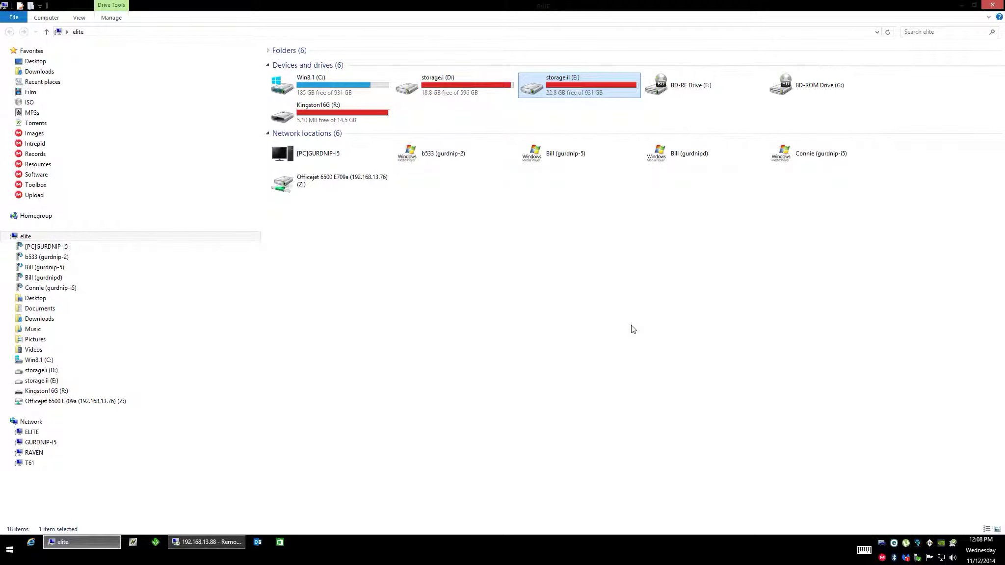
{"action": "mouse_move", "coordinate": [626, 343]}
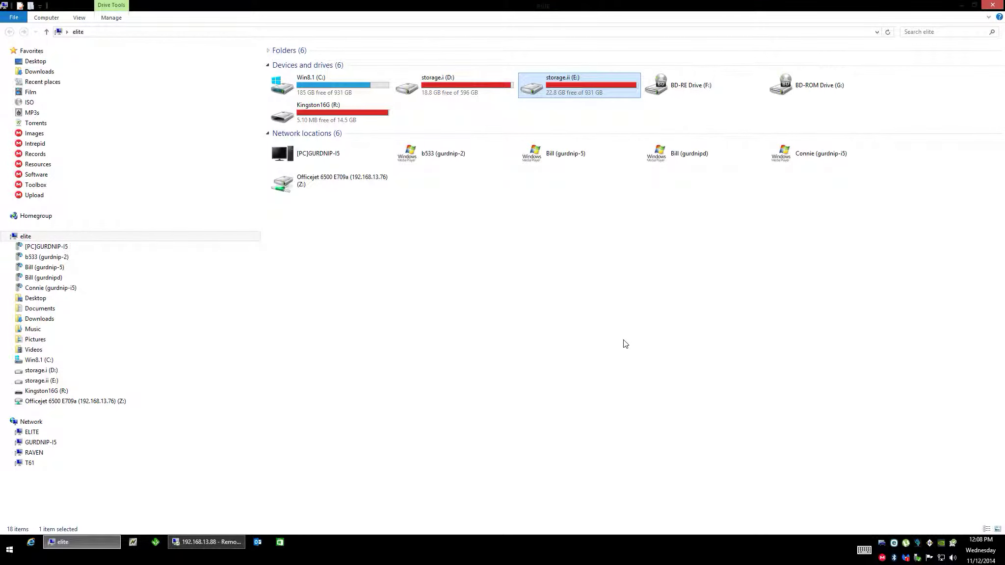
{"action": "mouse_move", "coordinate": [619, 357]}
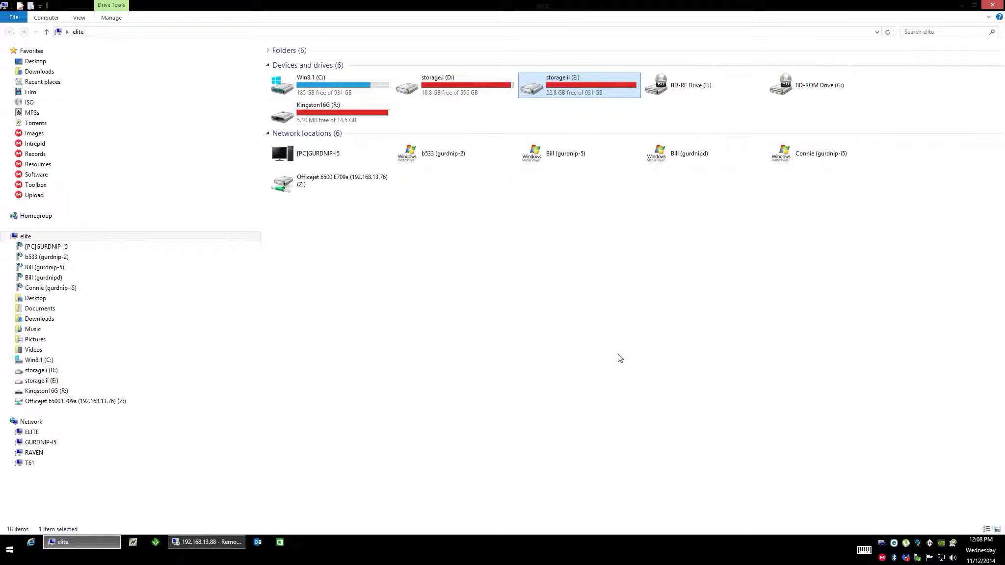
{"action": "mouse_move", "coordinate": [436, 94]}
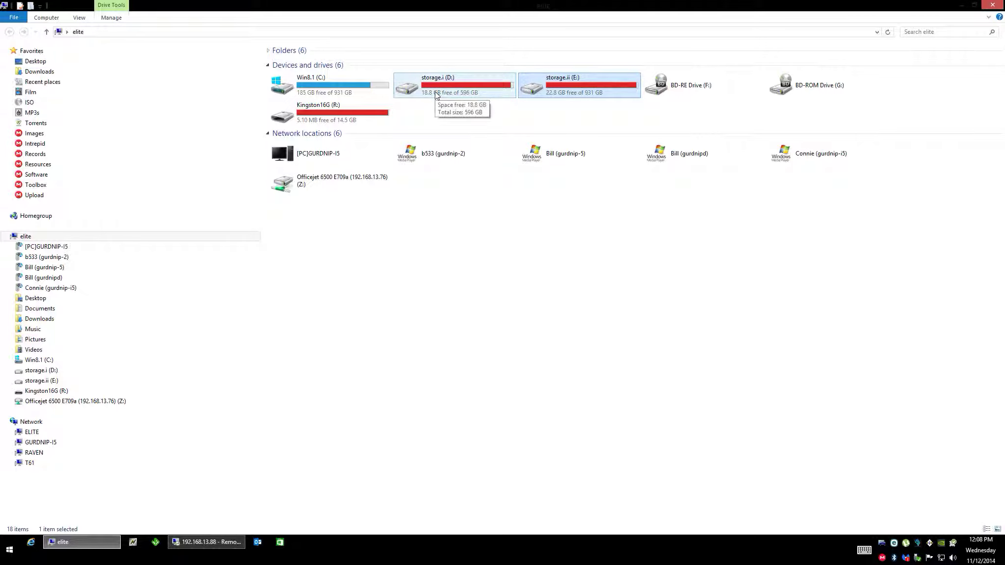
{"action": "mouse_move", "coordinate": [343, 84]}
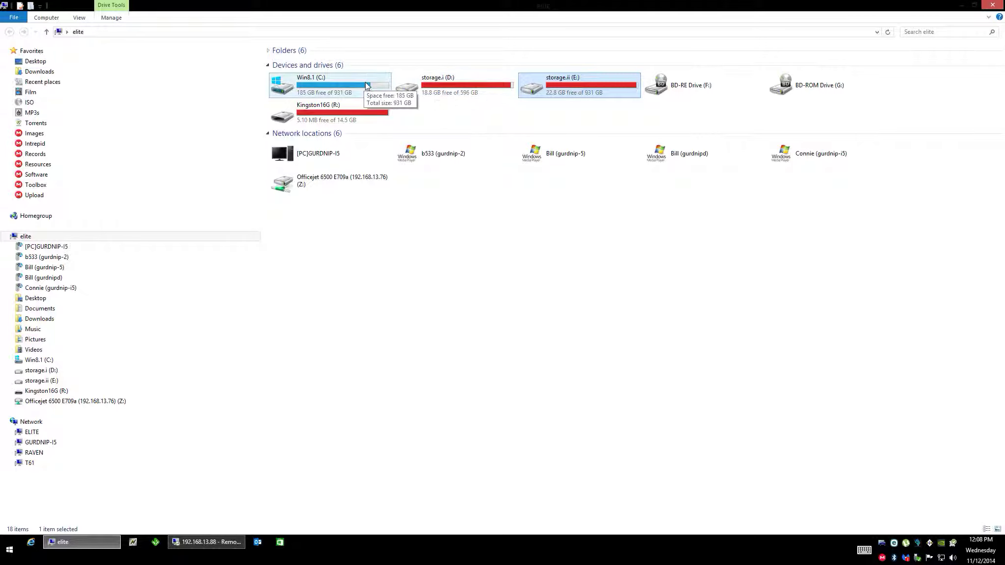
{"action": "mouse_move", "coordinate": [464, 84]}
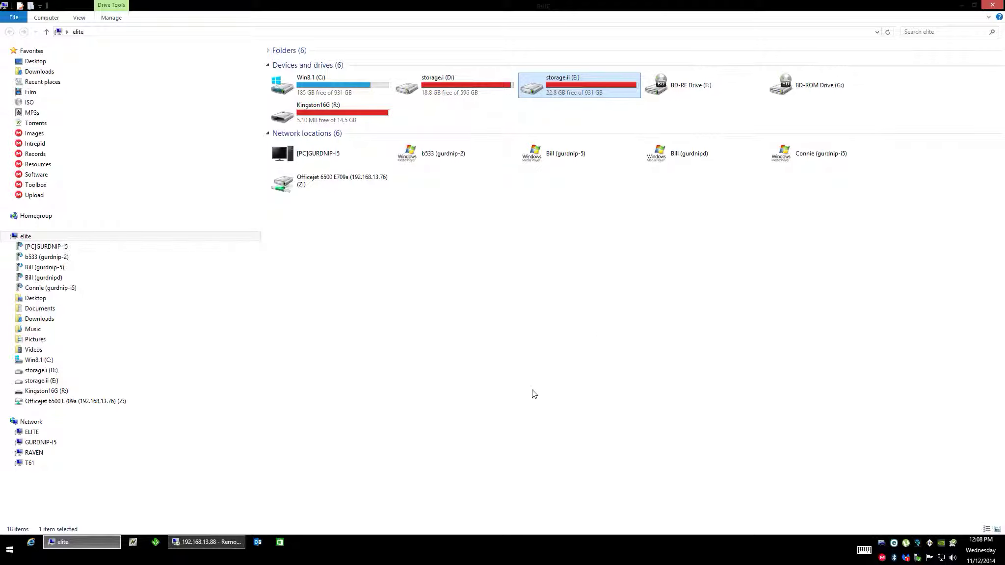
{"action": "mouse_move", "coordinate": [543, 390]}
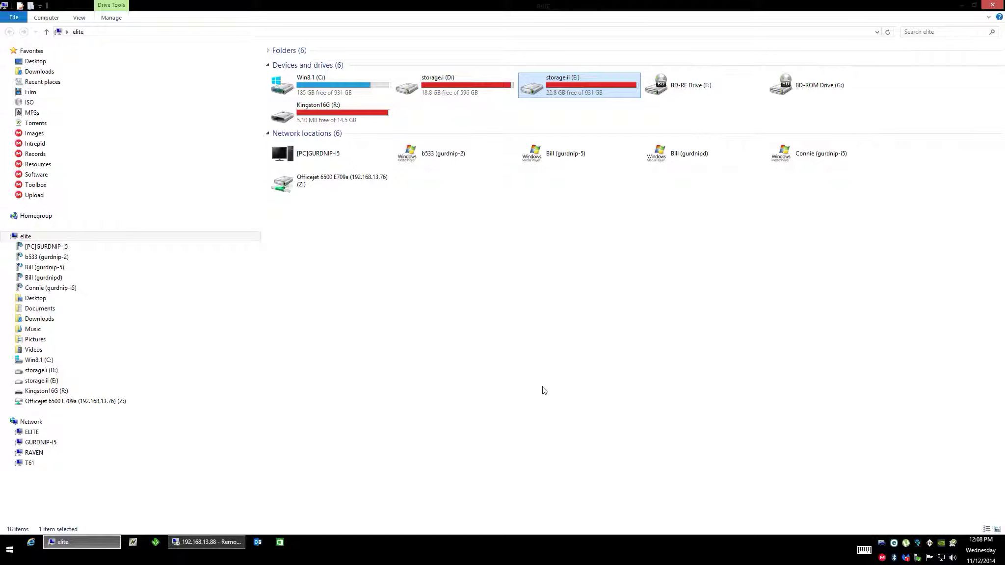
{"action": "mouse_move", "coordinate": [519, 423]}
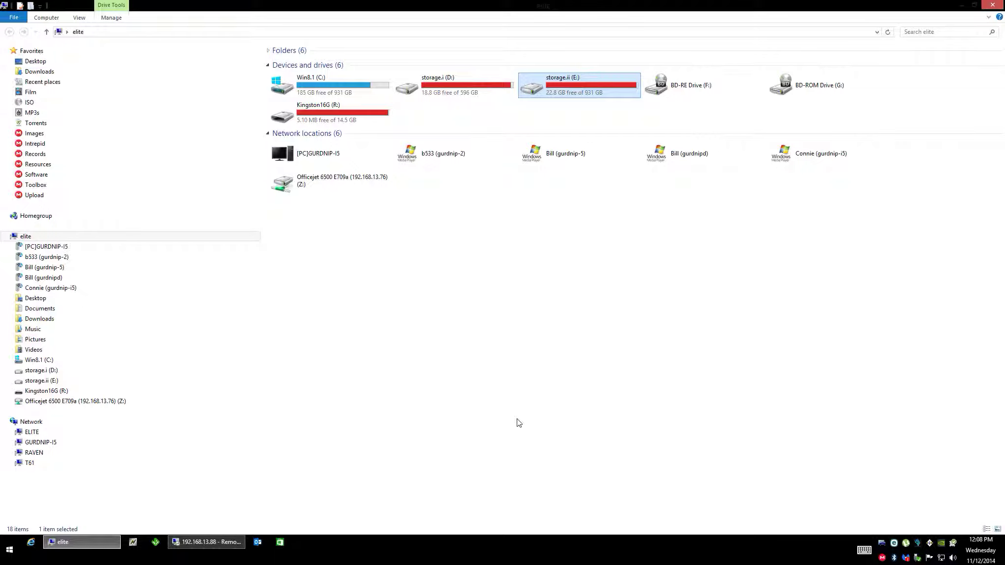
{"action": "mouse_move", "coordinate": [513, 428]}
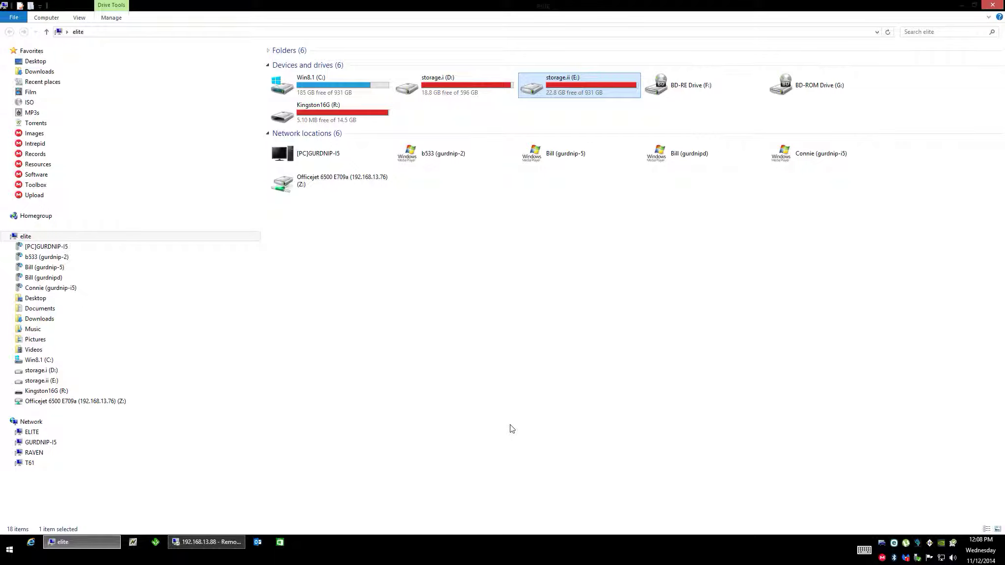
{"action": "mouse_move", "coordinate": [508, 392]}
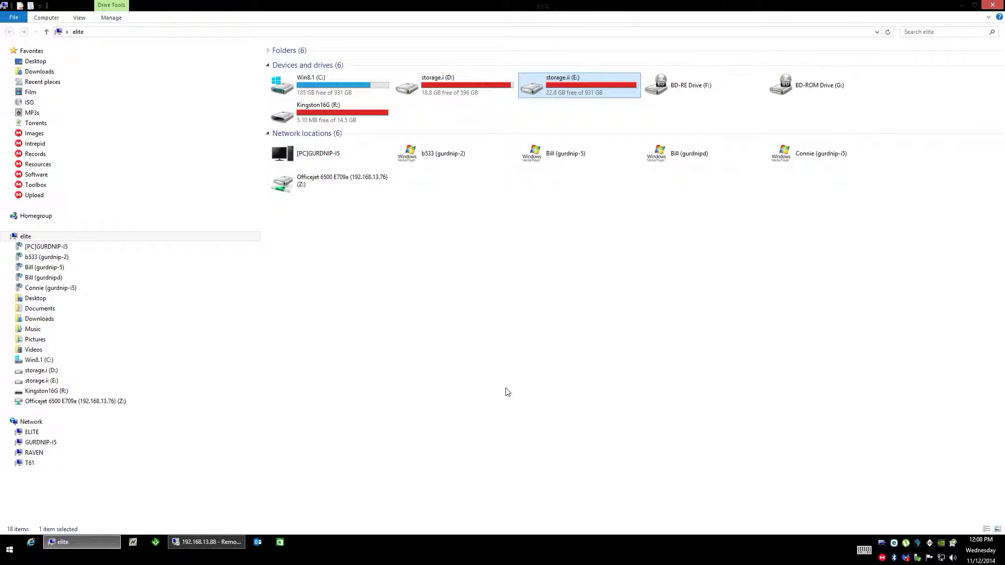
{"action": "mouse_move", "coordinate": [626, 97]}
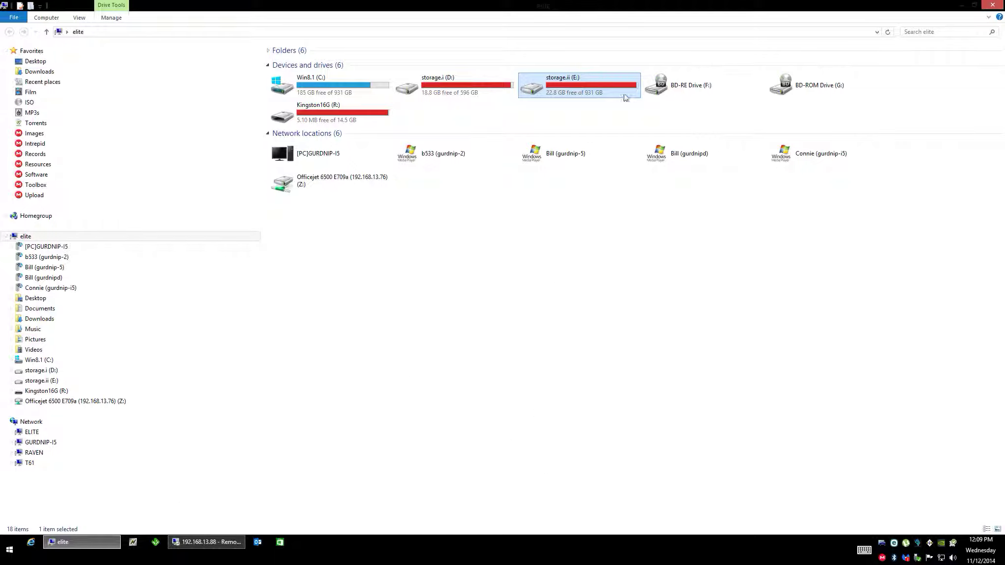
{"action": "mouse_move", "coordinate": [380, 186]}
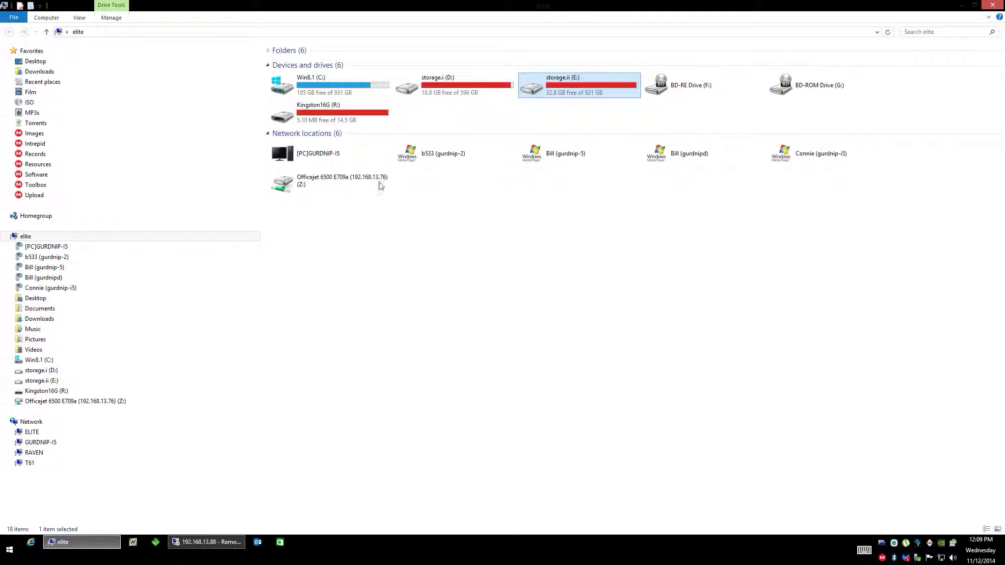
Step: Visit the Kingston16G (R:) drive's properties, then reach the ribbon's folder view settings
{"action": "right_click", "coordinate": [319, 113]}
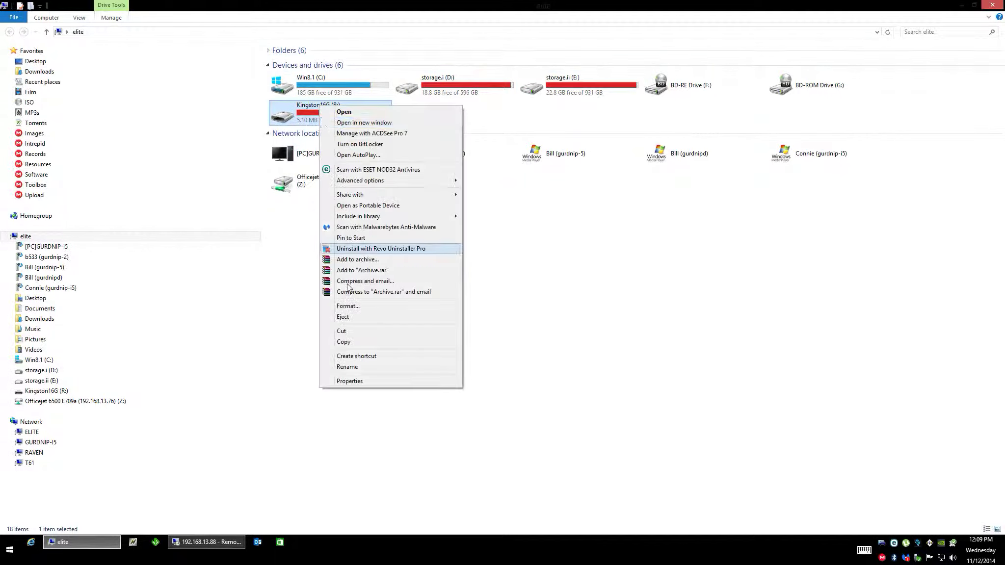
{"action": "left_click", "coordinate": [349, 381]}
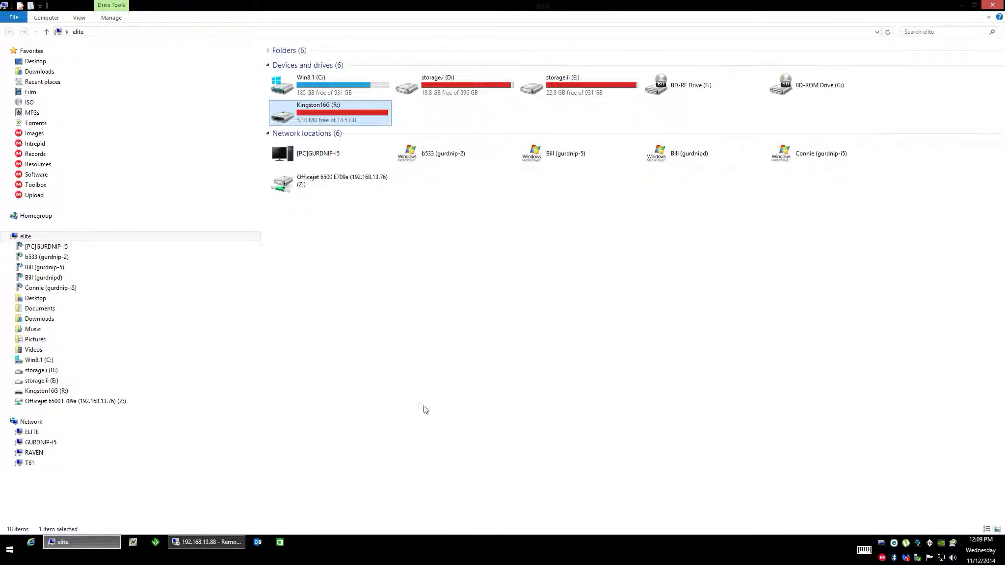
{"action": "mouse_move", "coordinate": [426, 395]}
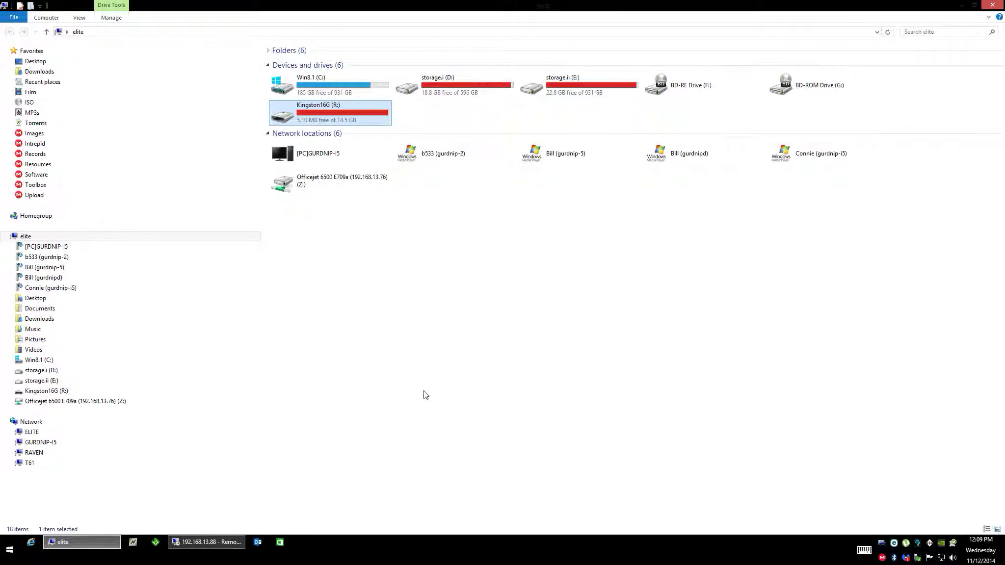
{"action": "mouse_move", "coordinate": [412, 404]}
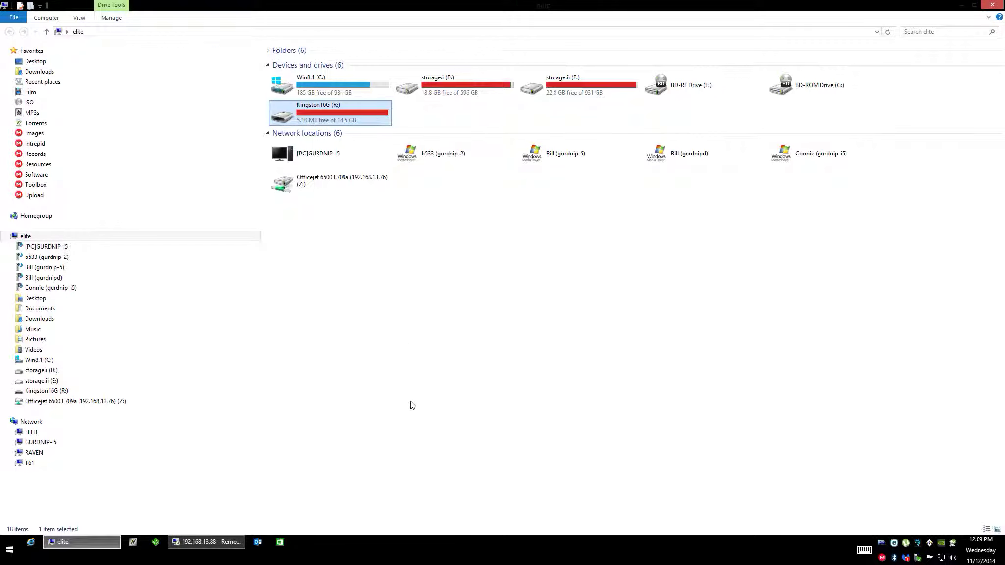
{"action": "left_click", "coordinate": [342, 181]}
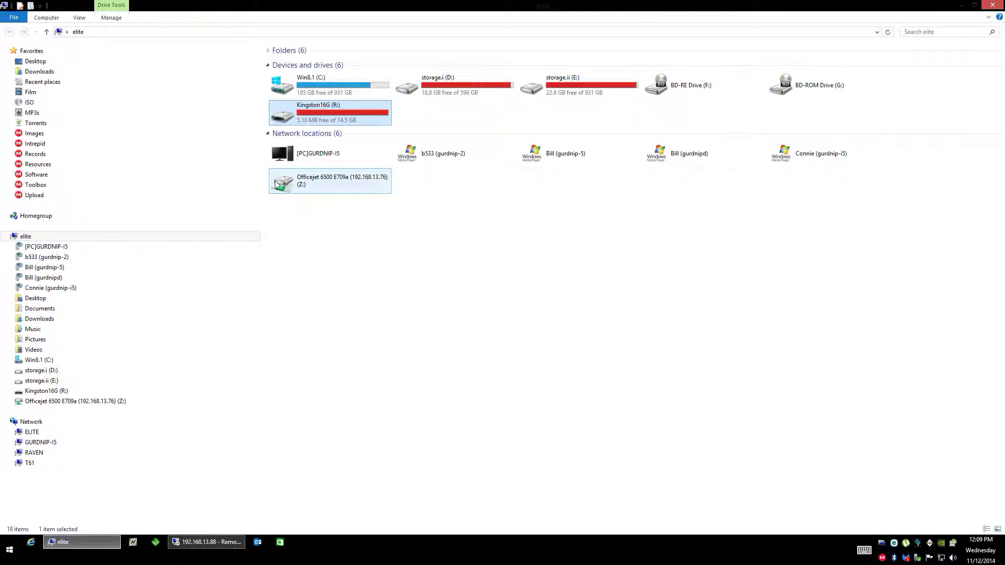
{"action": "left_click", "coordinate": [79, 18]}
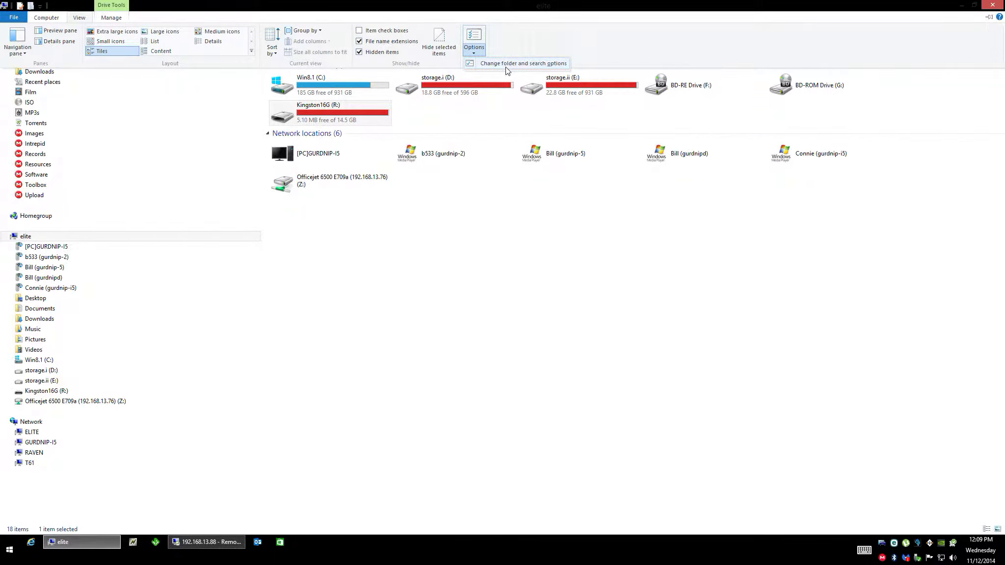
Step: In Folder Options, stop hiding protected operating system files, confirm the warning and apply
{"action": "left_click", "coordinate": [523, 63]}
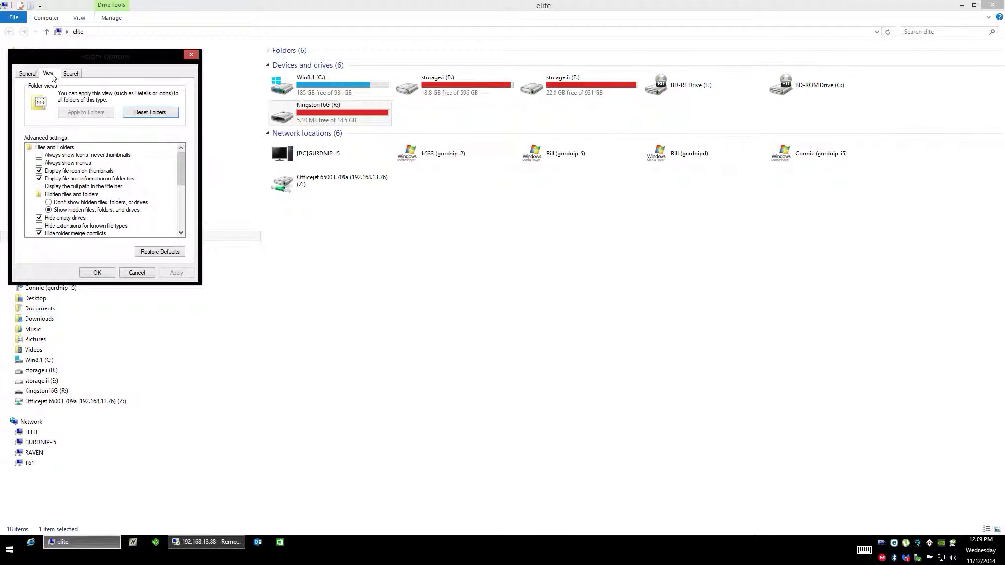
{"action": "scroll", "scroll_direction": "down", "scroll_amount": 3}
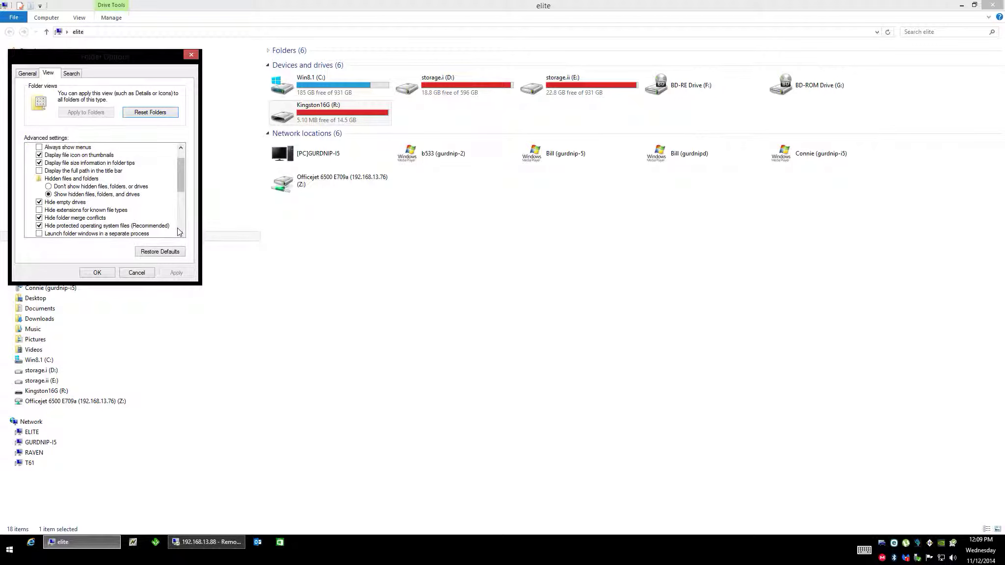
{"action": "left_click", "coordinate": [40, 226]}
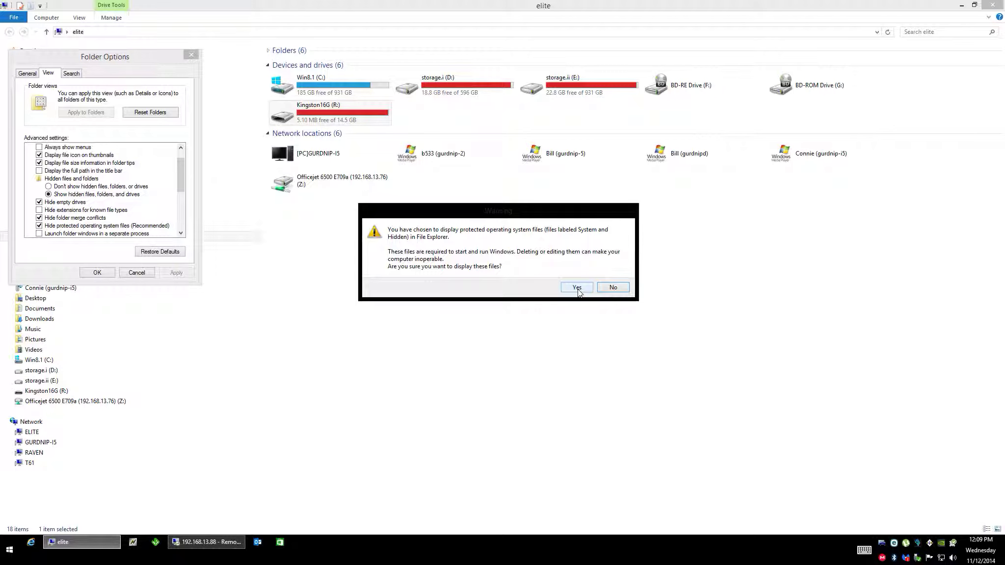
{"action": "left_click", "coordinate": [576, 288]}
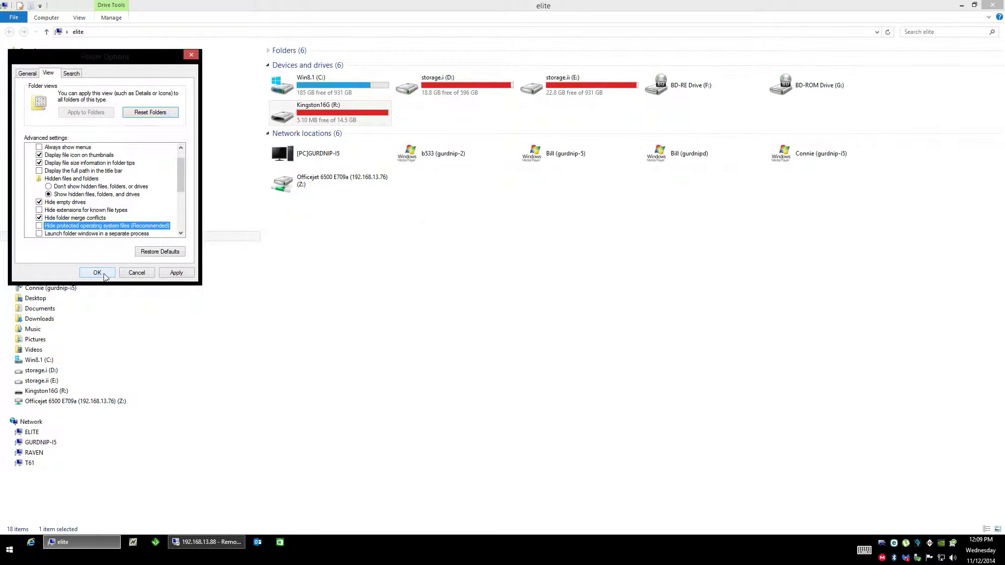
{"action": "left_click", "coordinate": [97, 273]}
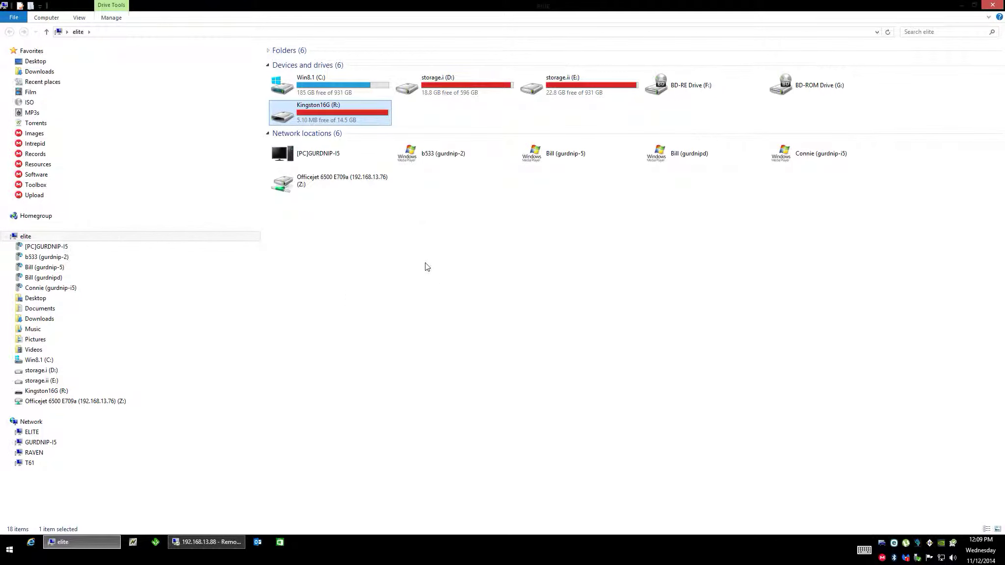
{"action": "mouse_move", "coordinate": [411, 299]}
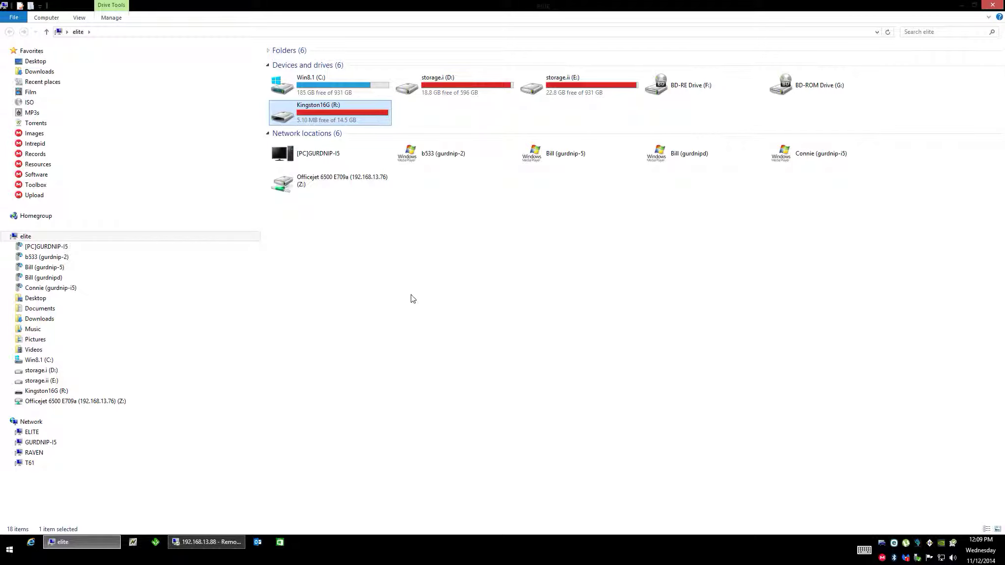
{"action": "mouse_move", "coordinate": [410, 312]}
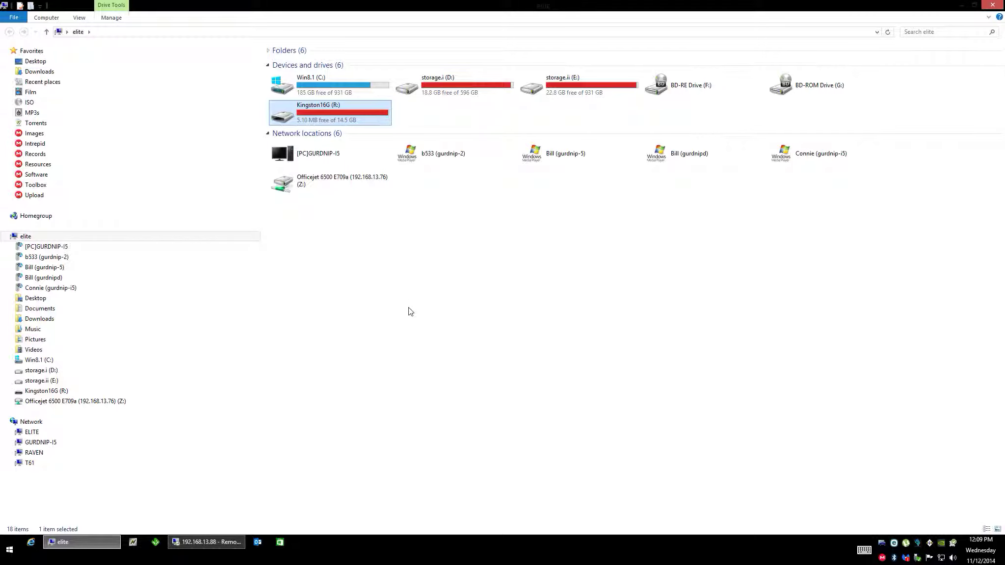
{"action": "left_click", "coordinate": [942, 32]}
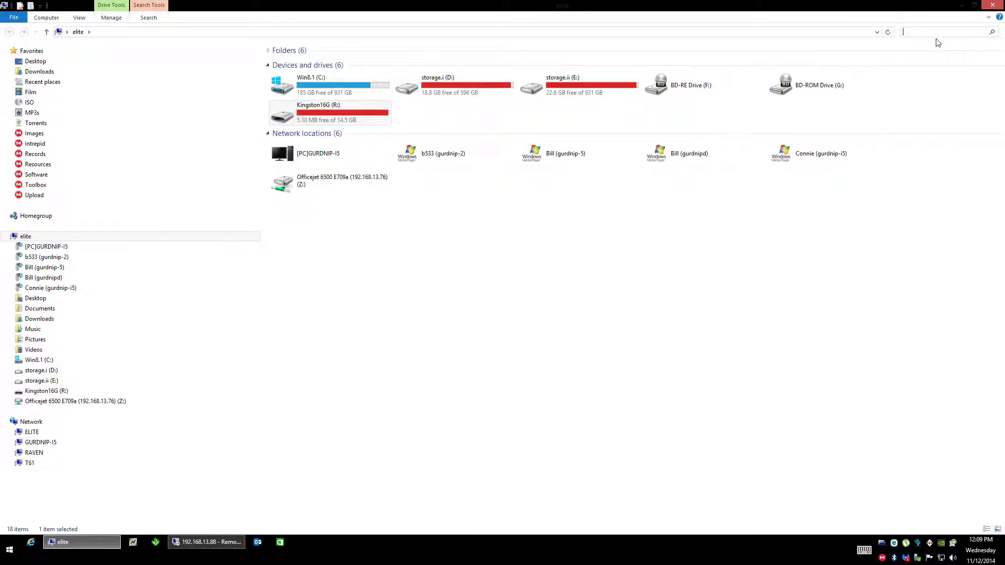
{"action": "type", "text": "thumbs.db"}
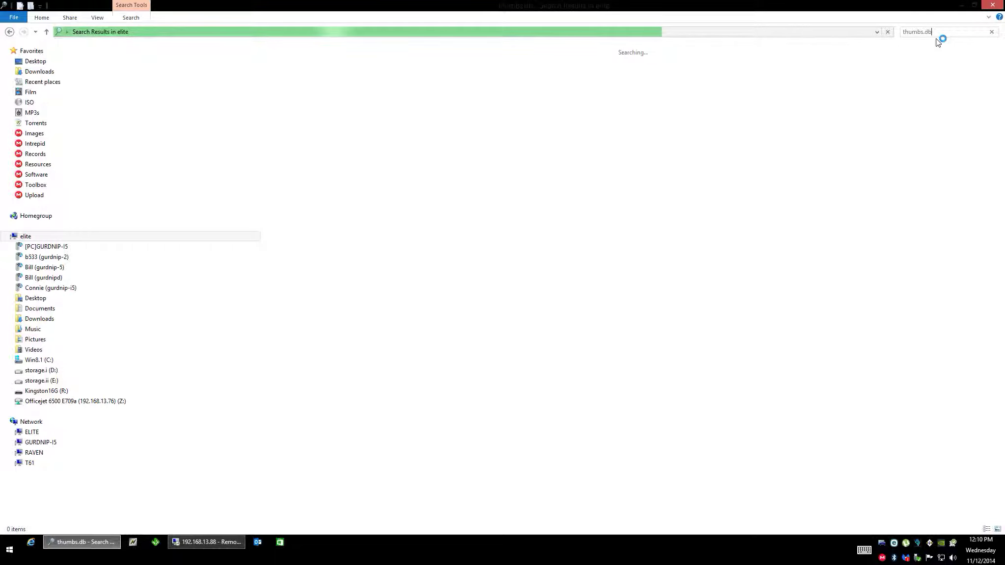
{"action": "left_click", "coordinate": [992, 31]}
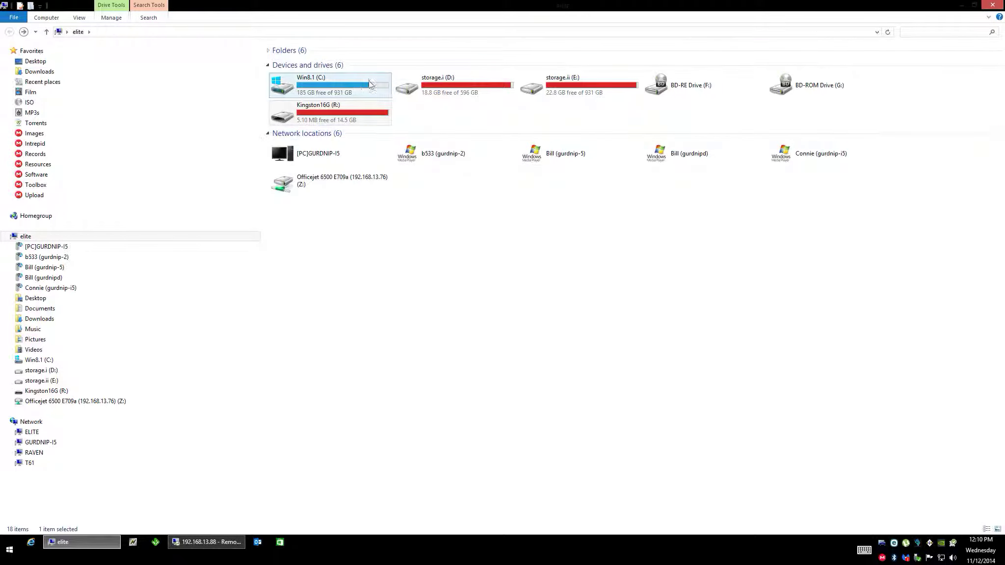
Step: In Folder Options, re-enable 'Hide protected operating system files' and apply
{"action": "left_click", "coordinate": [79, 18]}
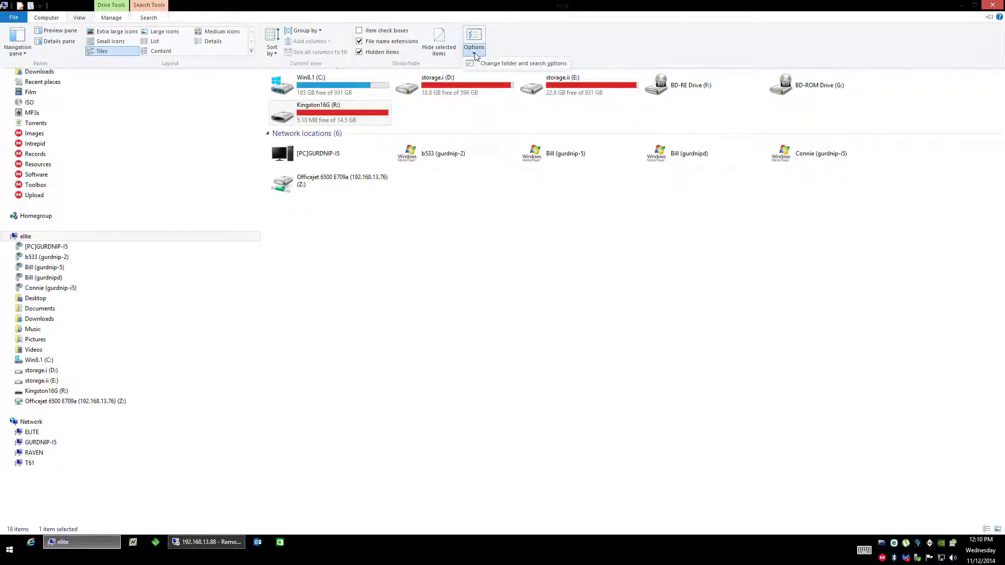
{"action": "left_click", "coordinate": [474, 39]}
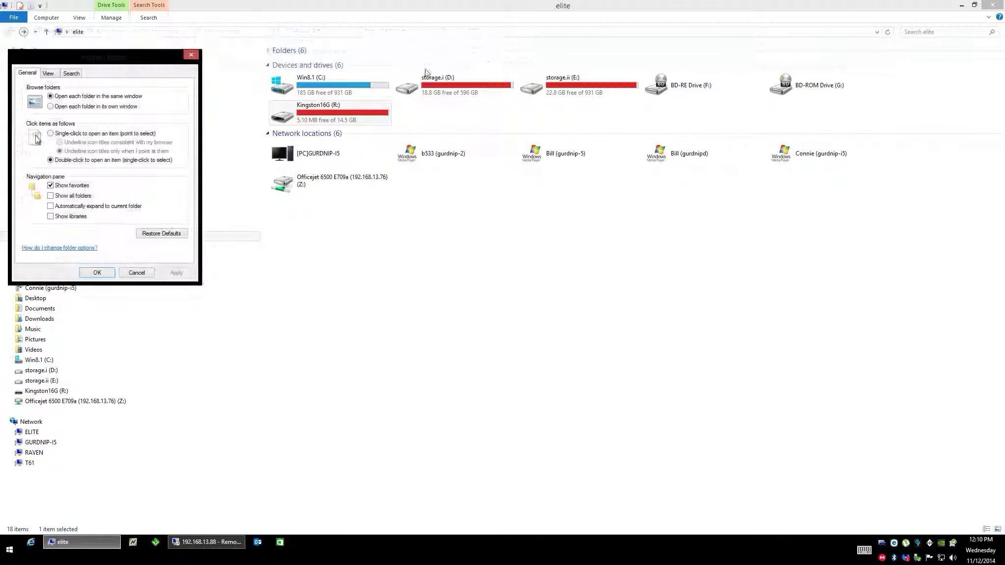
{"action": "left_click", "coordinate": [48, 73]}
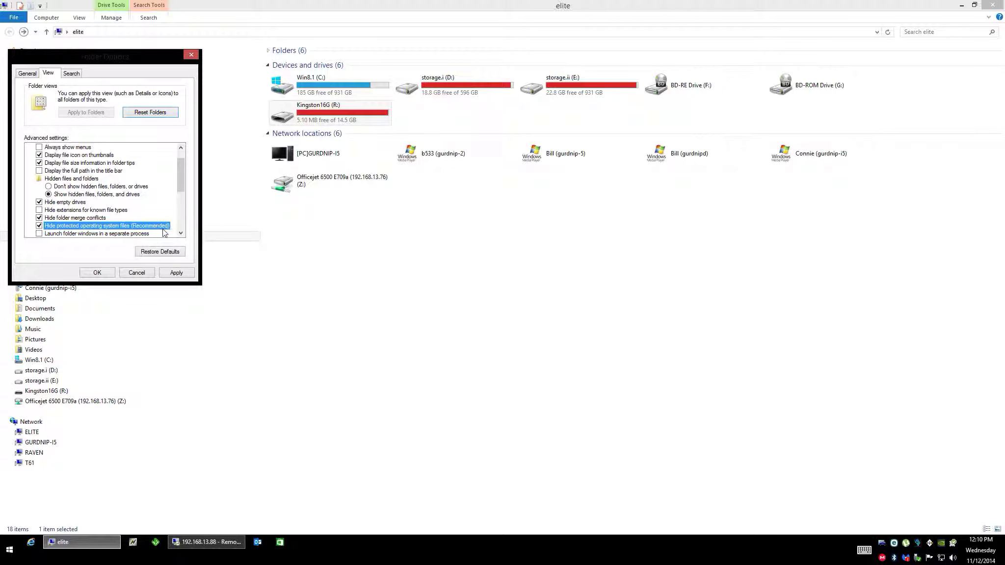
{"action": "left_click", "coordinate": [98, 273]}
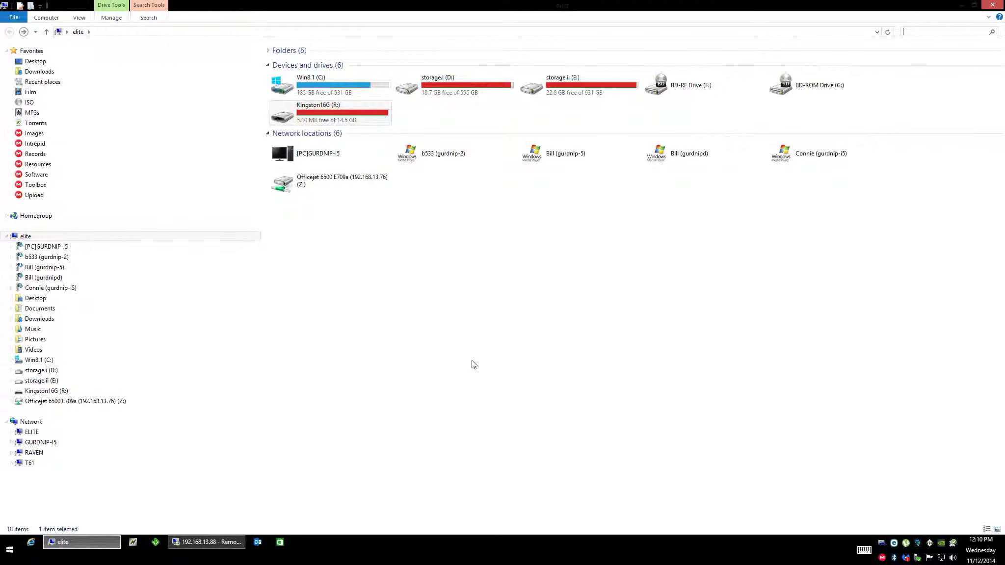
{"action": "mouse_move", "coordinate": [470, 367]}
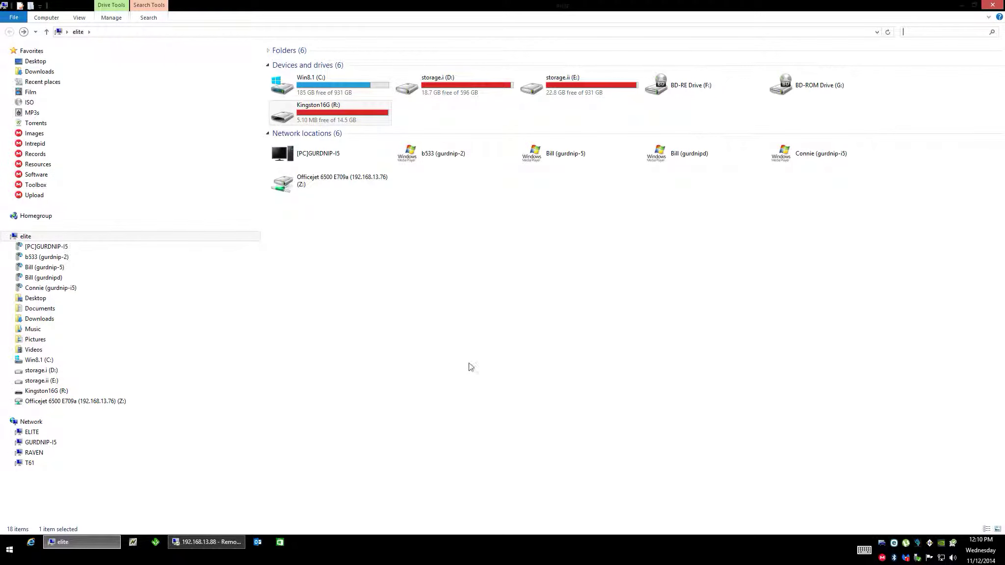
{"action": "mouse_move", "coordinate": [446, 393]}
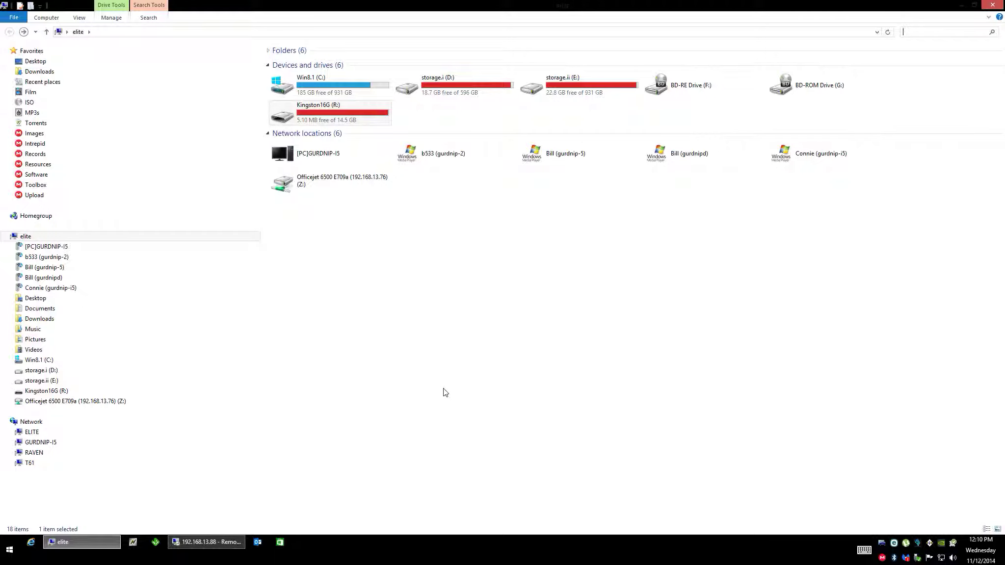
{"action": "mouse_move", "coordinate": [426, 410]}
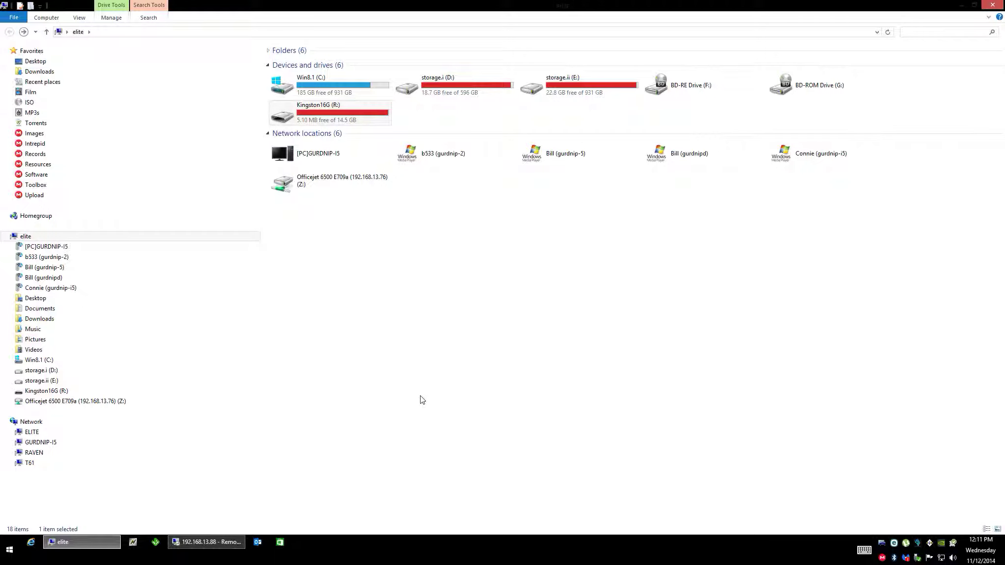
{"action": "mouse_move", "coordinate": [385, 298]}
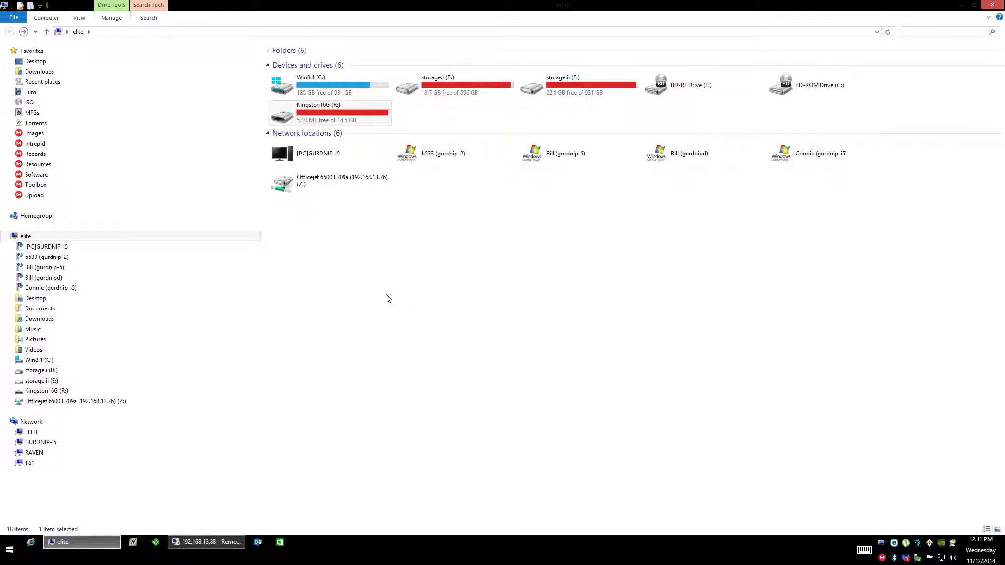
{"action": "mouse_move", "coordinate": [392, 284]}
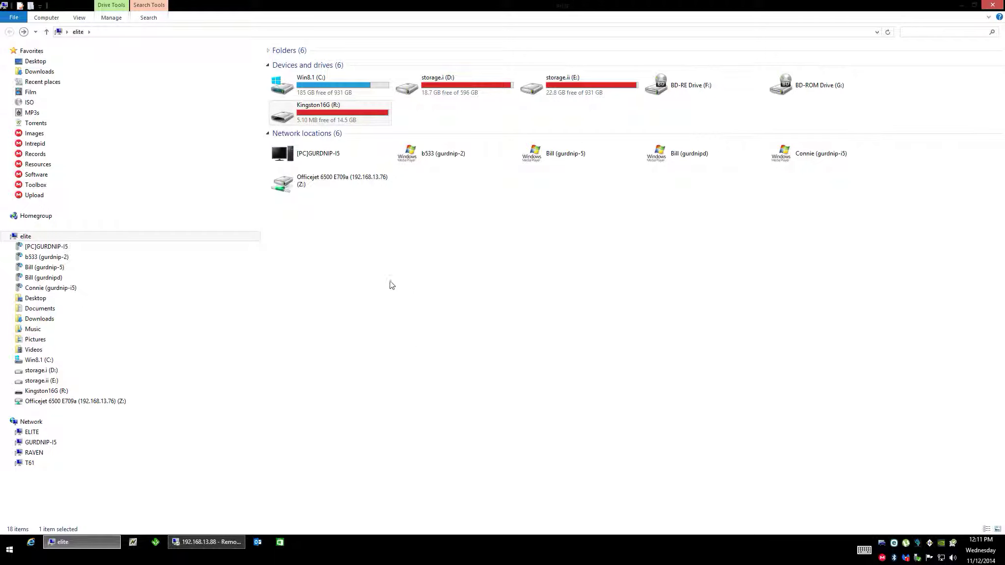
{"action": "left_click", "coordinate": [311, 85]}
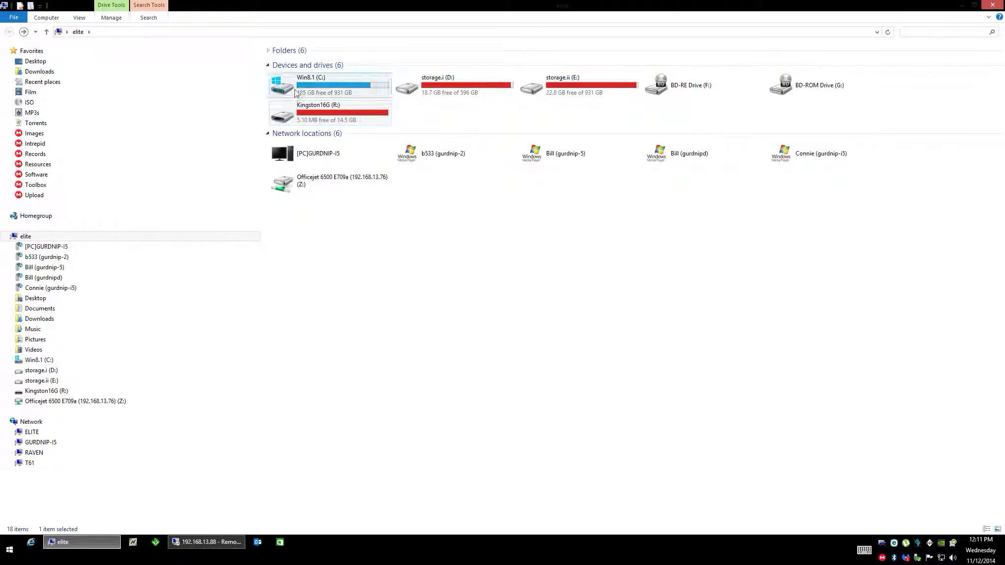
{"action": "left_click", "coordinate": [405, 245]}
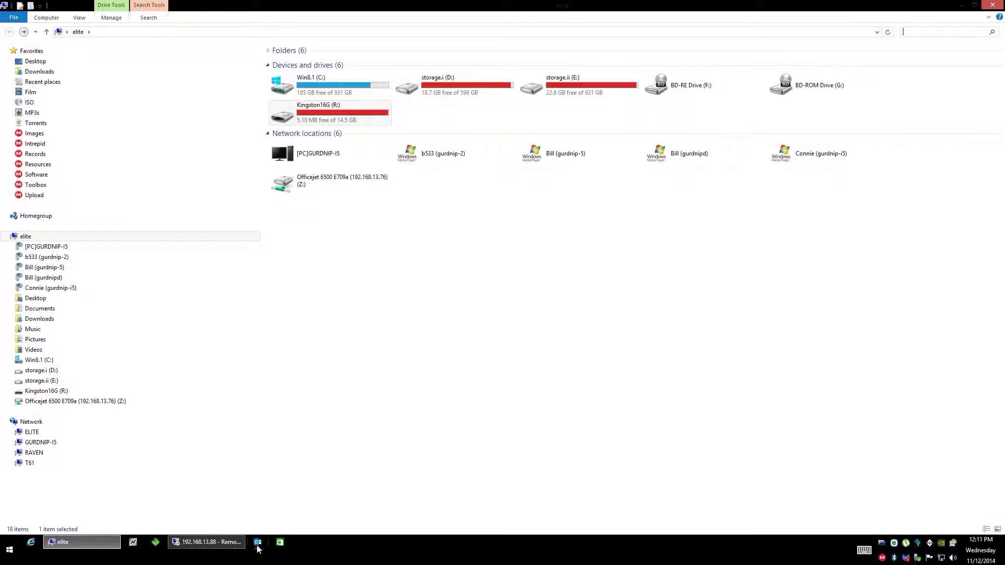
{"action": "mouse_move", "coordinate": [493, 379]}
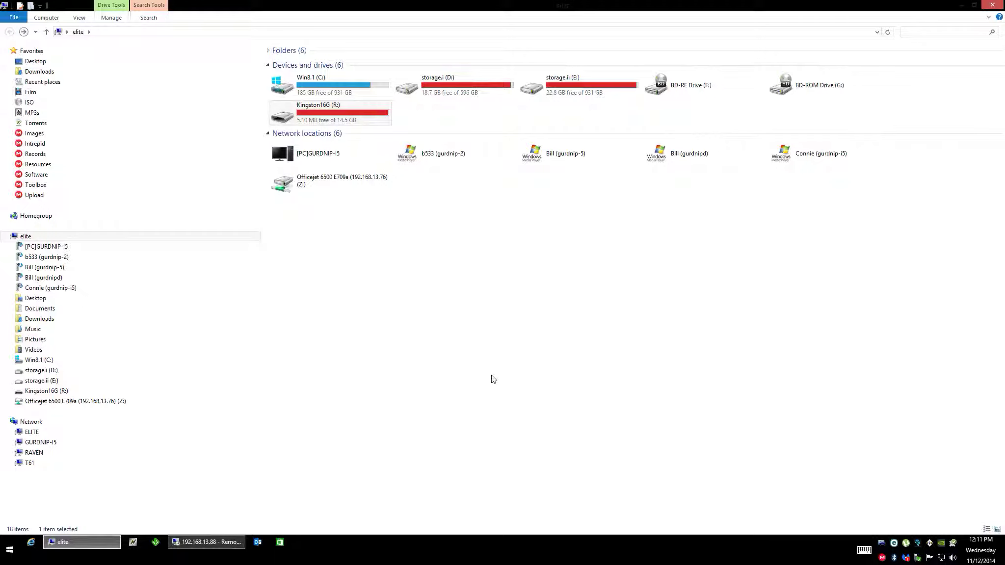
{"action": "left_click", "coordinate": [942, 33]}
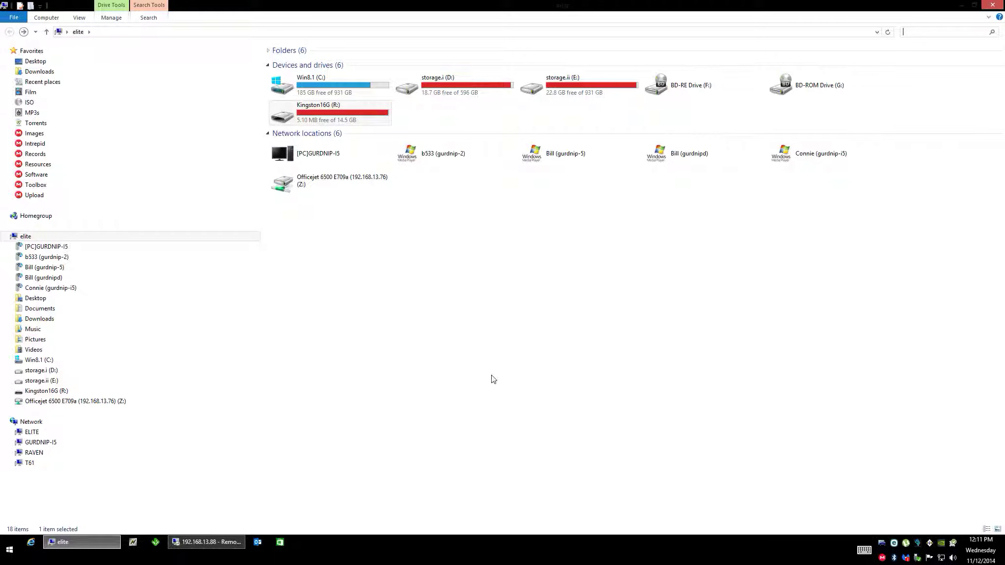